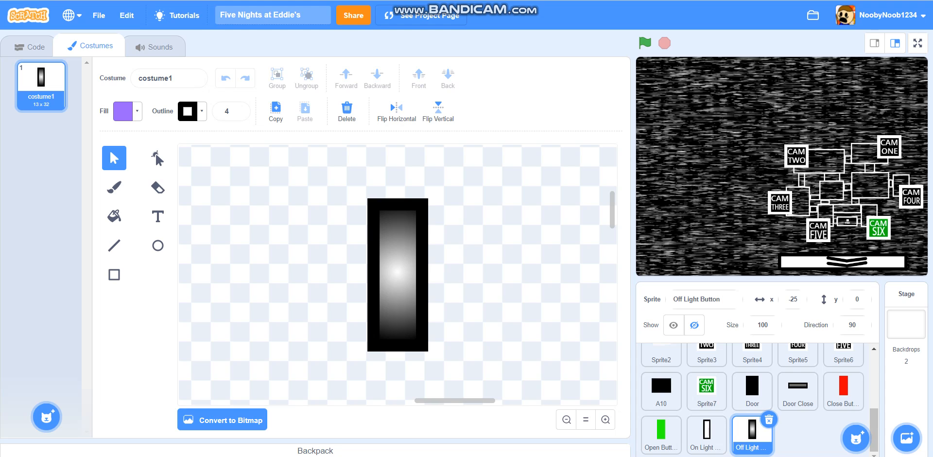
pyautogui.moveTo(817, 5)
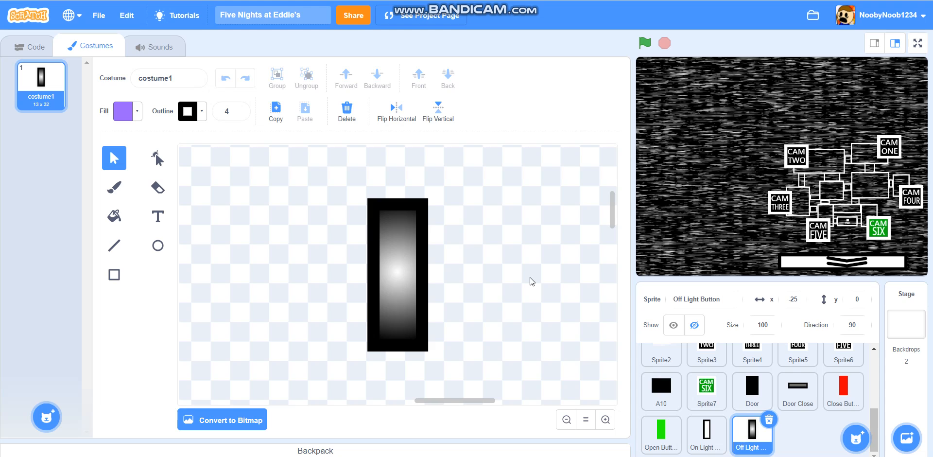
pyautogui.moveTo(581, 212)
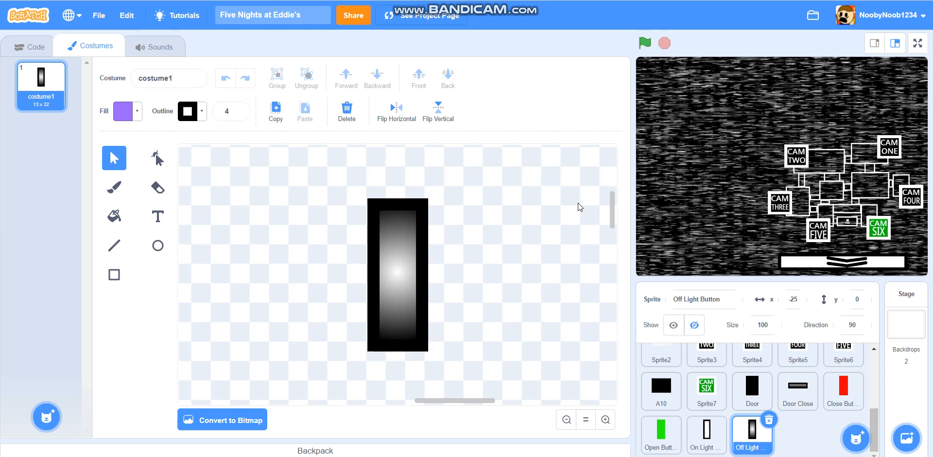
pyautogui.moveTo(528, 215)
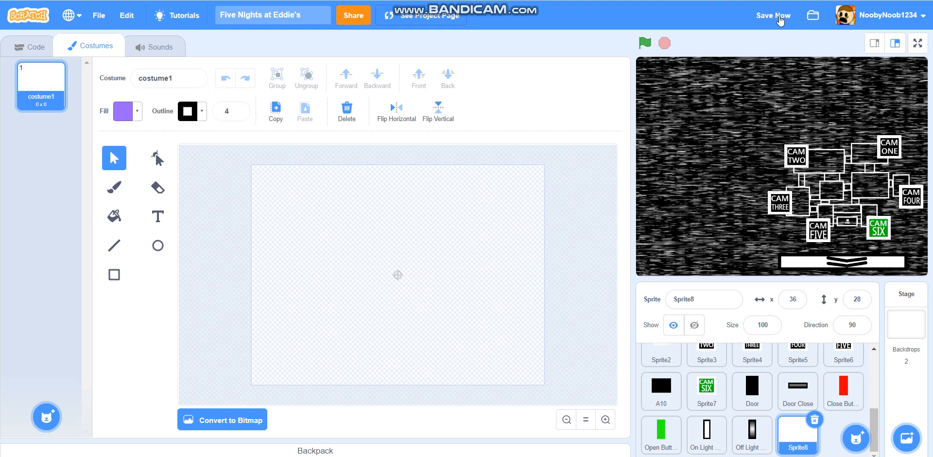
# Save the project and copy the plain stick-figure costume from the EddiePoses sprite
pyautogui.click(772, 14)
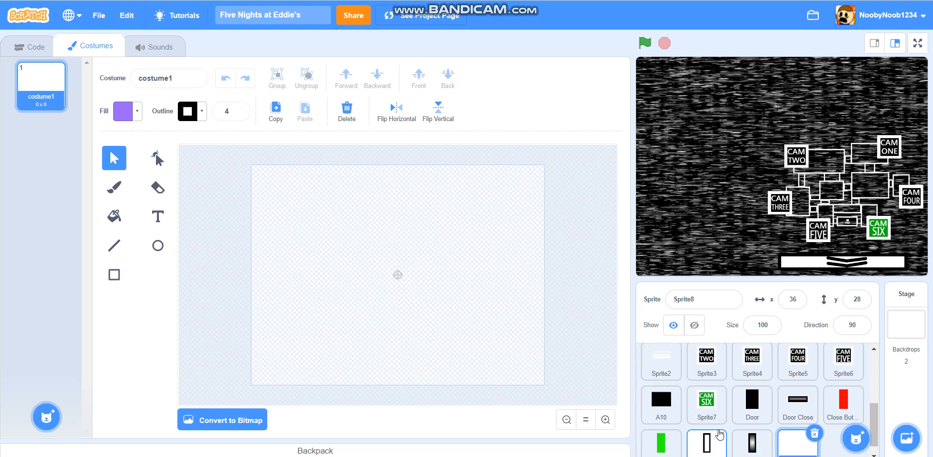
pyautogui.scroll(-3)
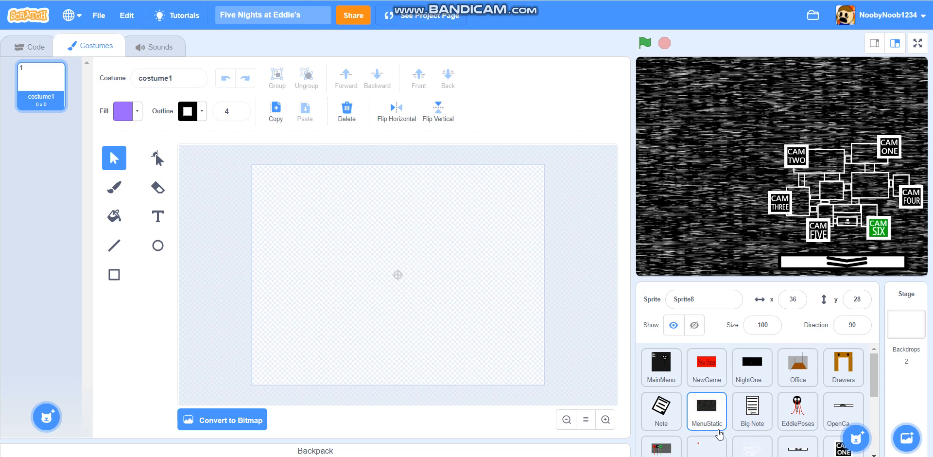
pyautogui.click(661, 367)
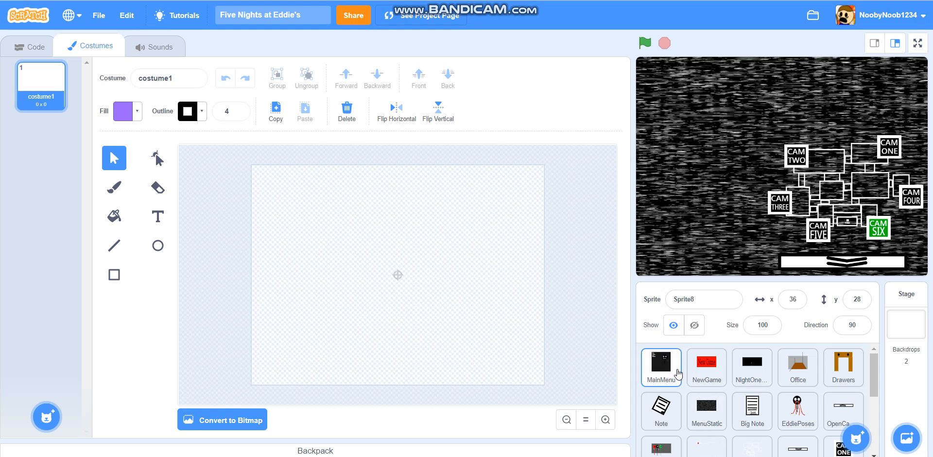
pyautogui.click(751, 367)
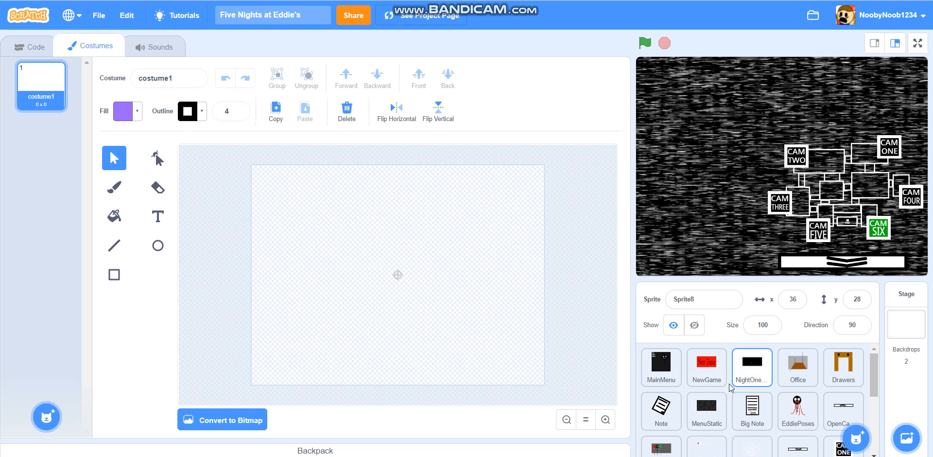
pyautogui.scroll(-3)
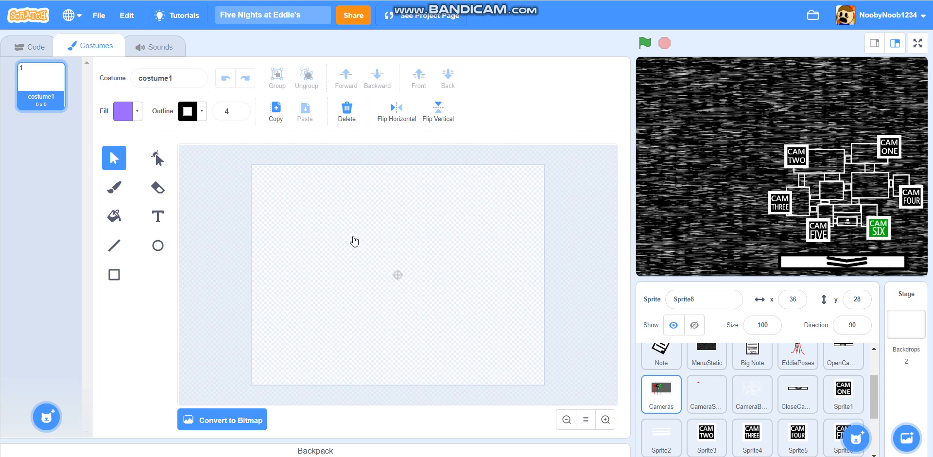
pyautogui.click(660, 394)
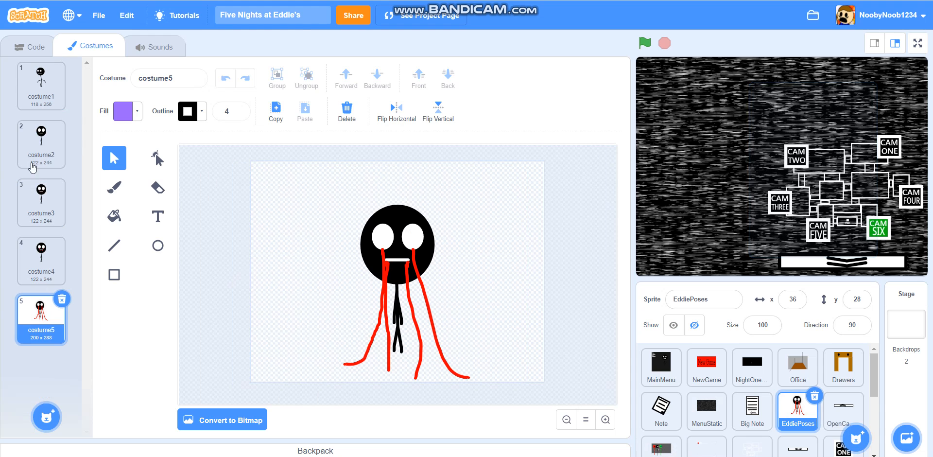
pyautogui.click(41, 143)
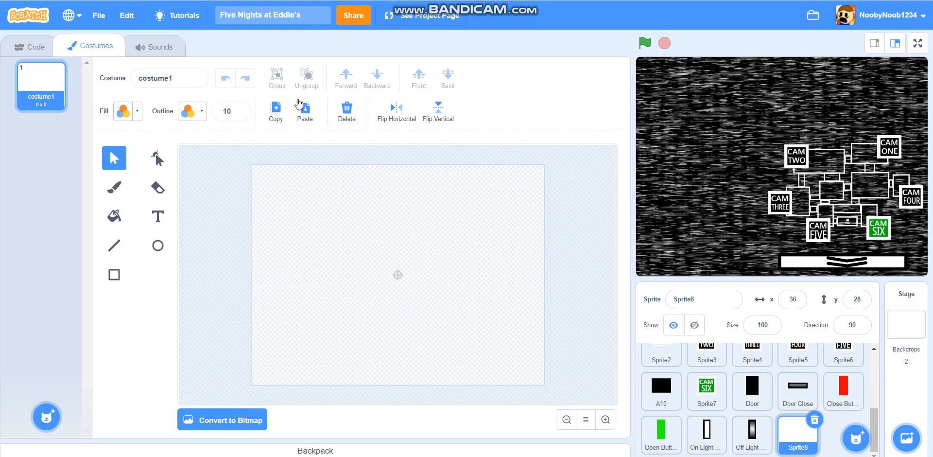
# Paste the stick figure into the new sprite's blank costume and rename the sprite Jumpscares
pyautogui.click(304, 110)
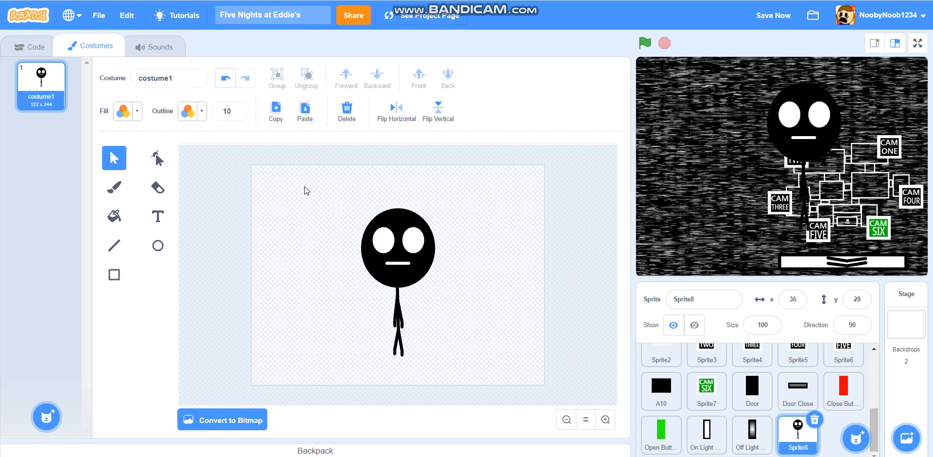
pyautogui.click(703, 299)
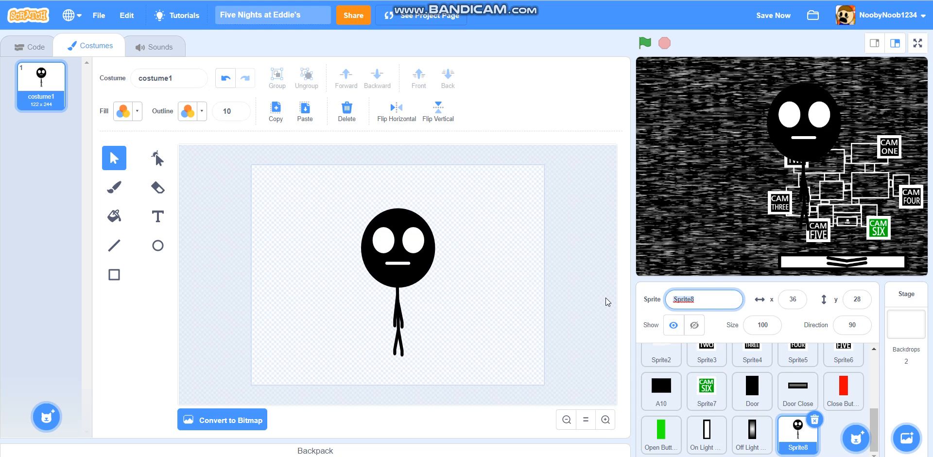
pyautogui.write('Jumpscares')
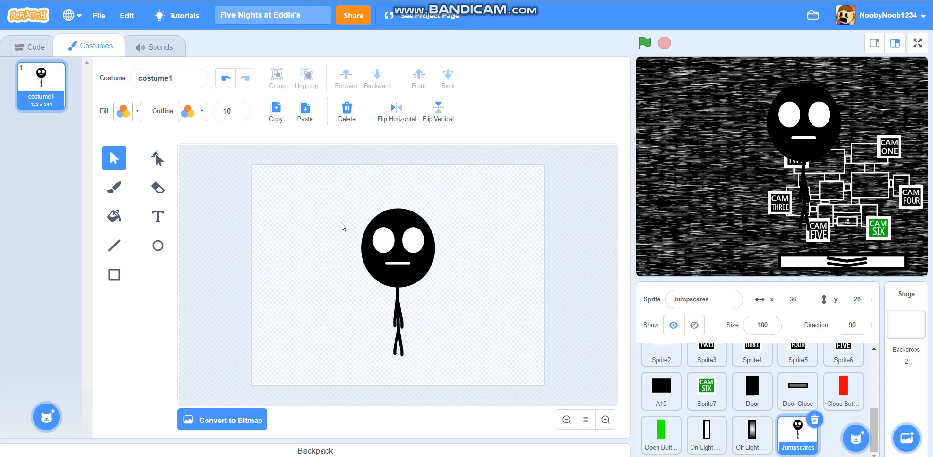
pyautogui.moveTo(157, 172)
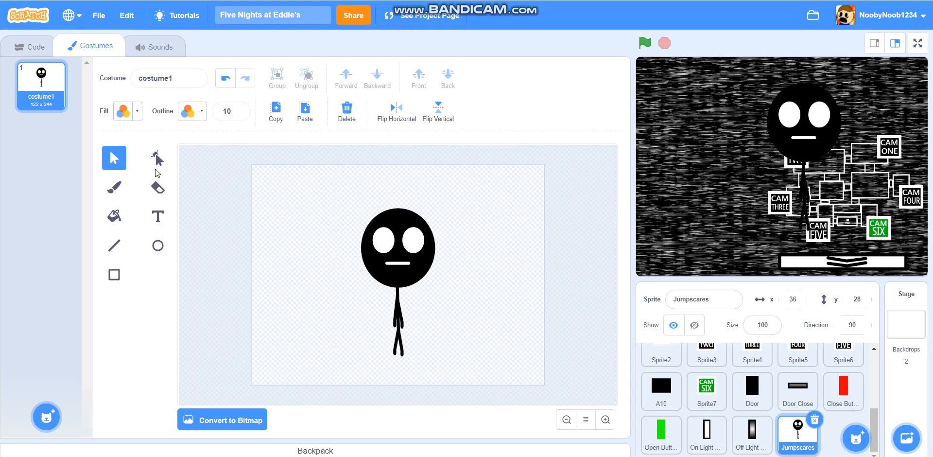
# Draw two slanted angry brow lines across the stick figure's eyes
pyautogui.click(113, 245)
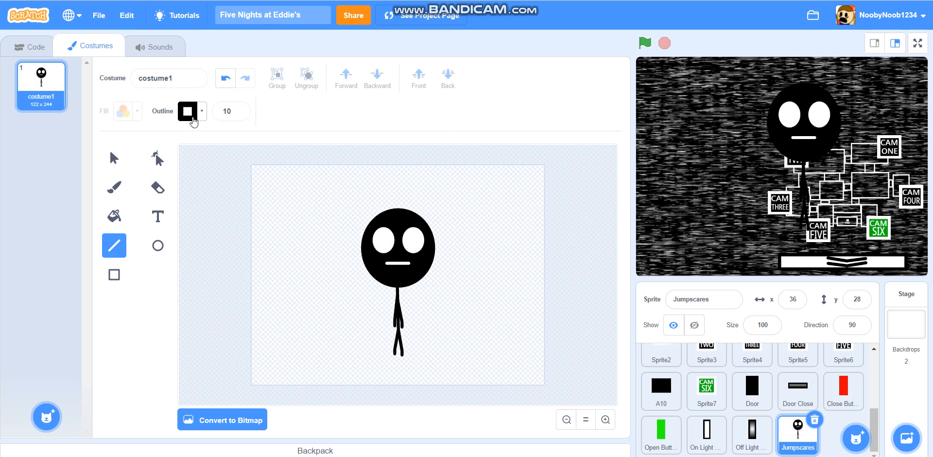
pyautogui.click(187, 111)
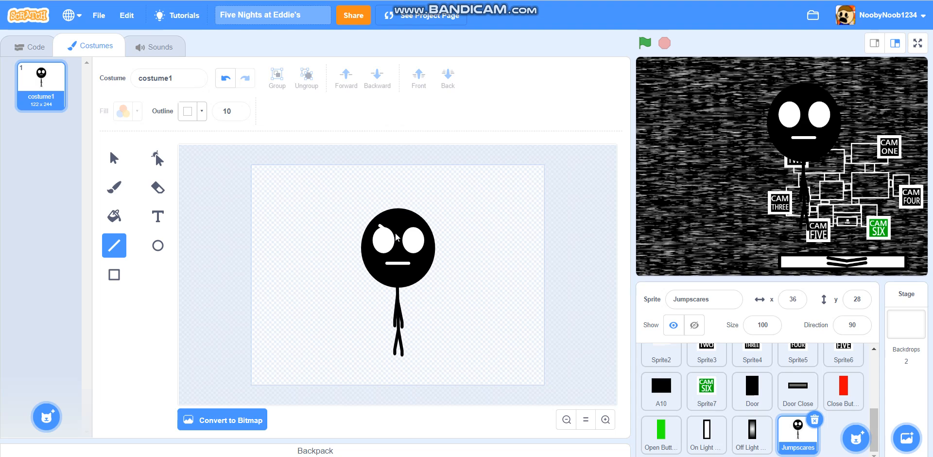
pyautogui.moveTo(384, 232); pyautogui.dragTo(398, 237)
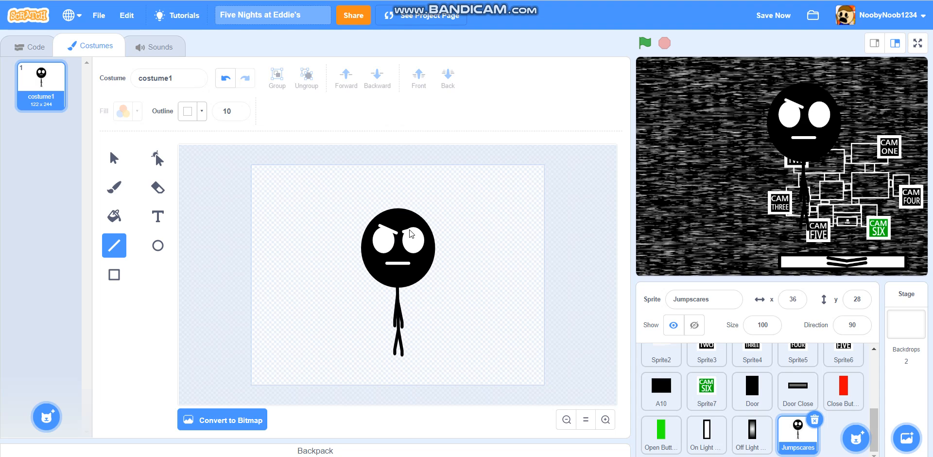
pyautogui.moveTo(414, 229)
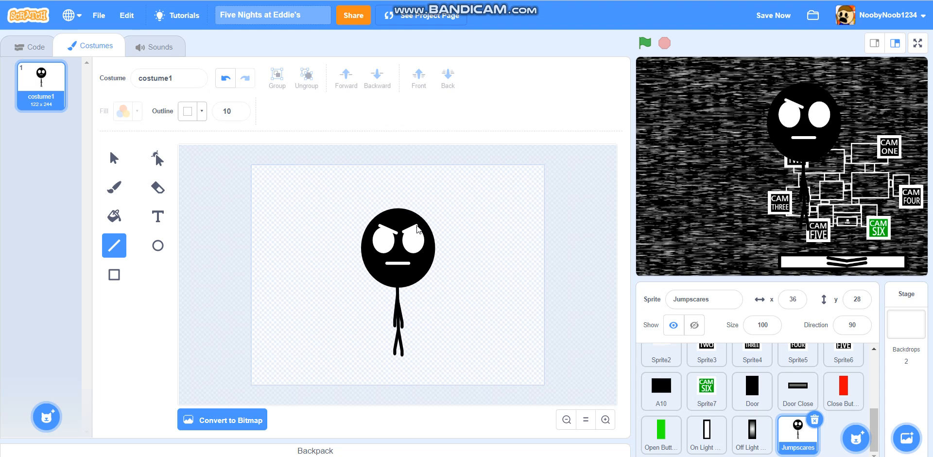
pyautogui.moveTo(123, 160)
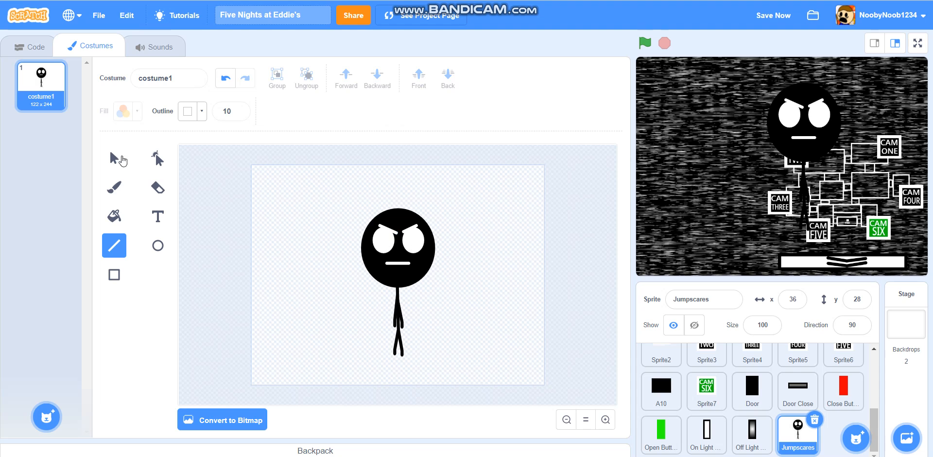
pyautogui.click(114, 158)
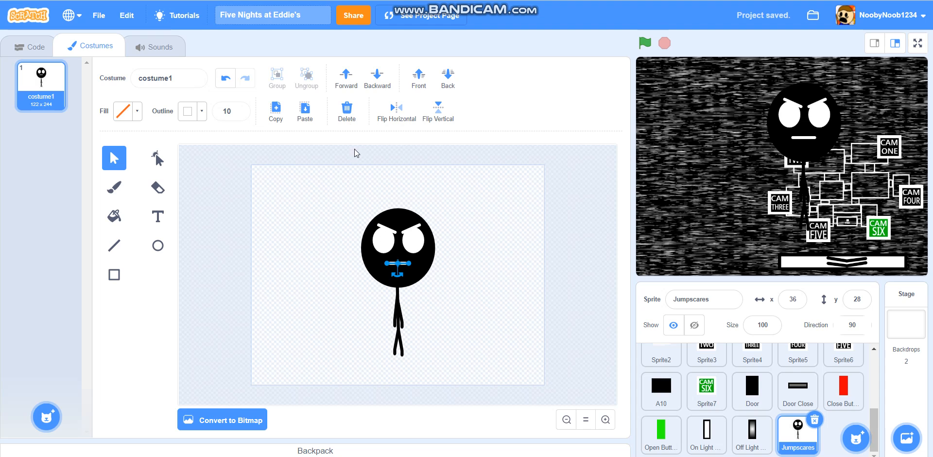
# Draw a white-filled oval mouth on the face and reshape its lower edge jagged
pyautogui.click(158, 245)
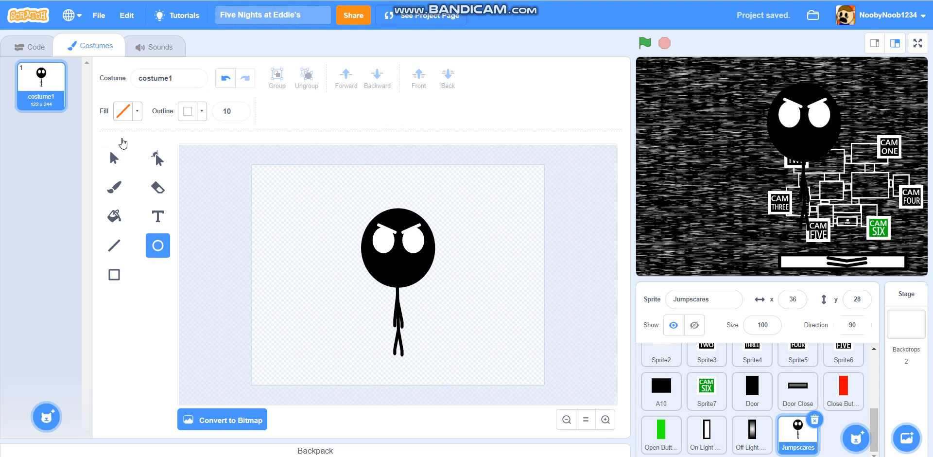
pyautogui.click(123, 111)
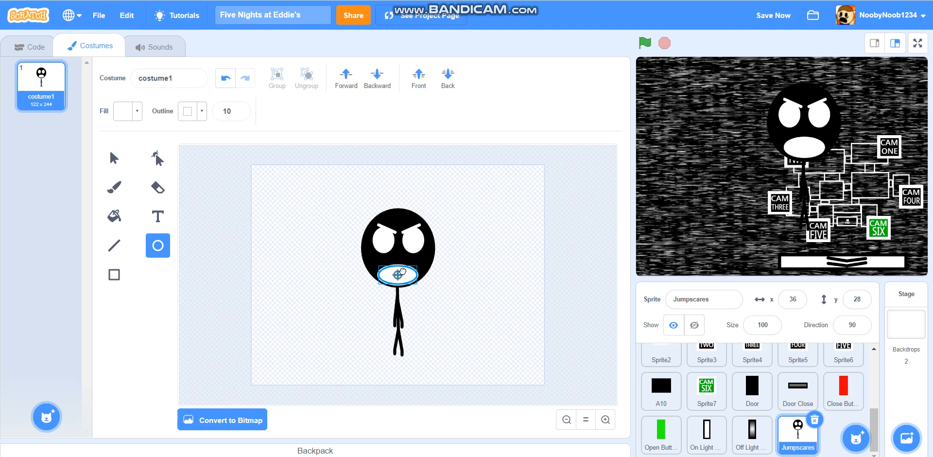
pyautogui.click(396, 273)
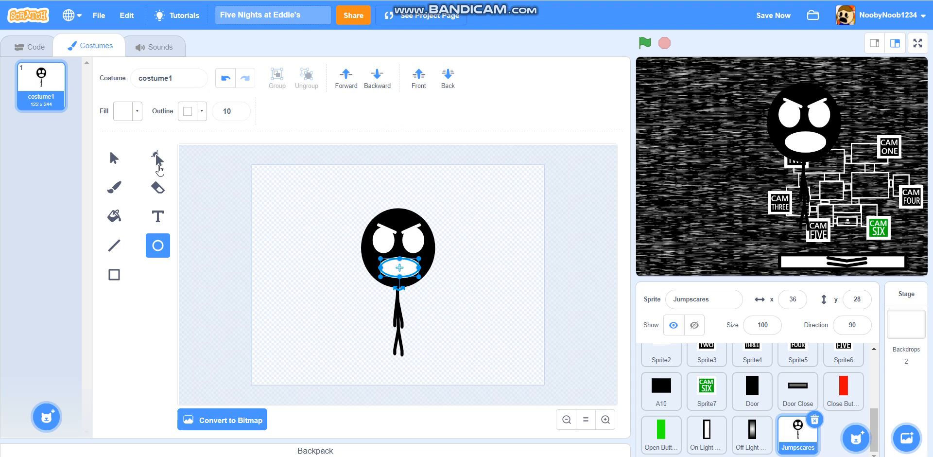
pyautogui.click(157, 158)
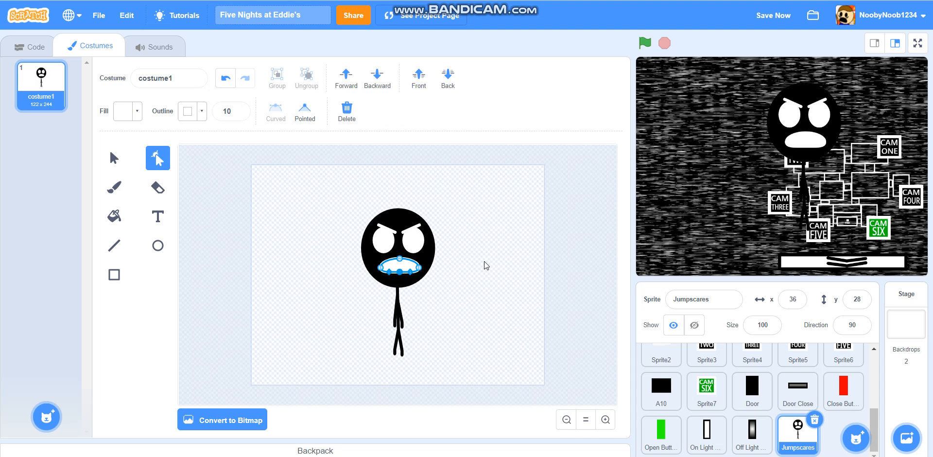
pyautogui.click(397, 266)
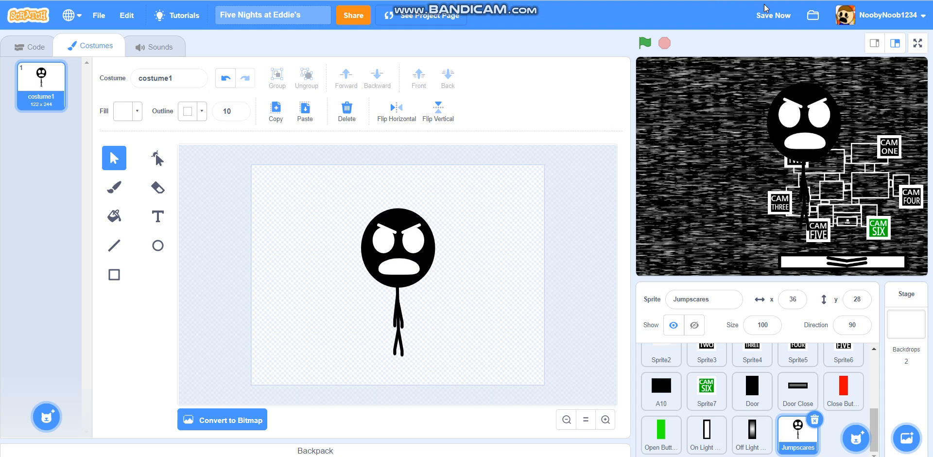
# Save the project and compare the enlarged second costume against the first
pyautogui.click(772, 14)
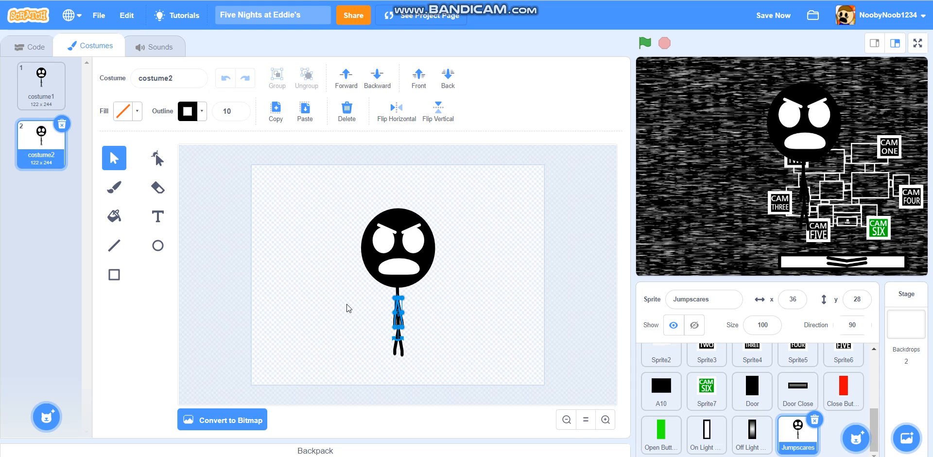
pyautogui.click(158, 157)
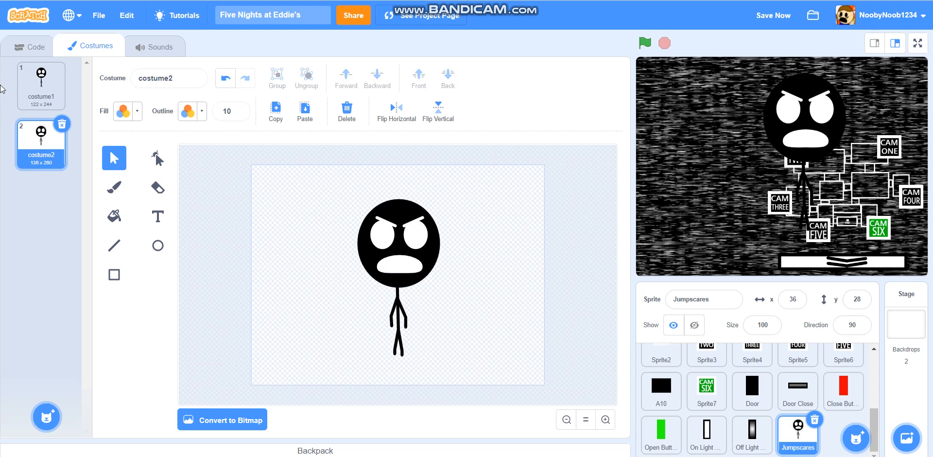
pyautogui.click(40, 85)
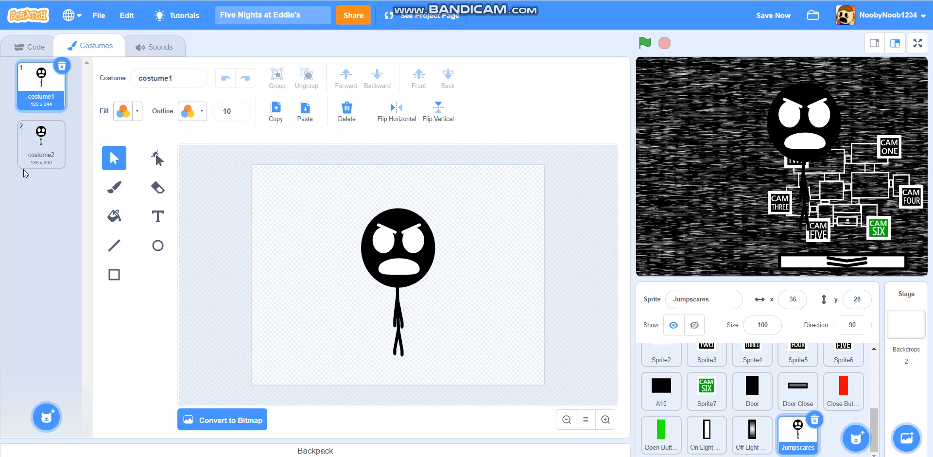
pyautogui.click(40, 142)
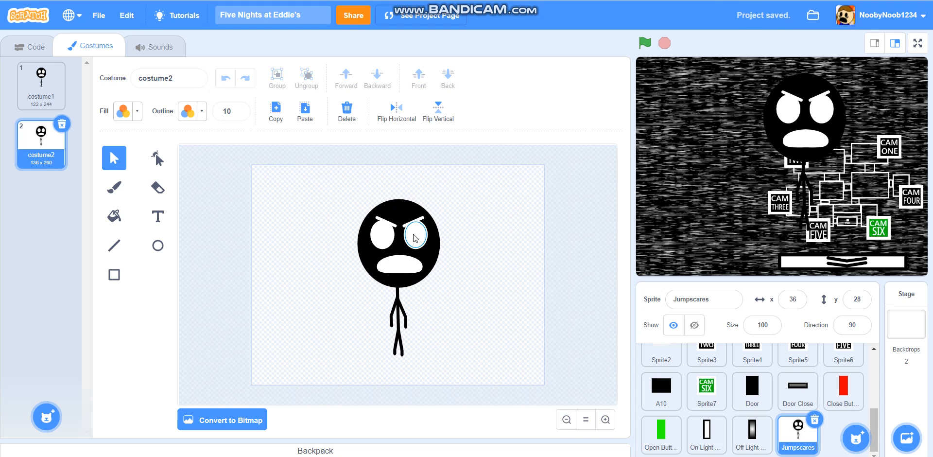
pyautogui.moveTo(335, 255)
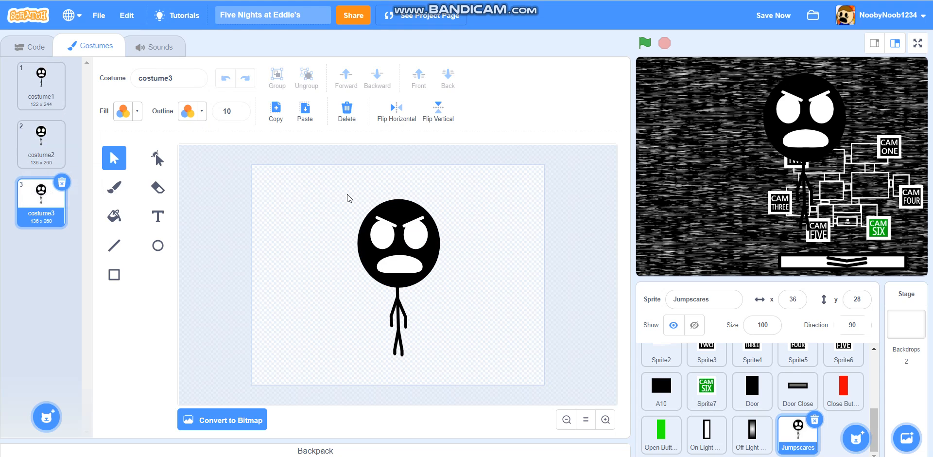
# Enlarge the head in costume3, checking against costume1, and start reshaping the legs
pyautogui.click(398, 244)
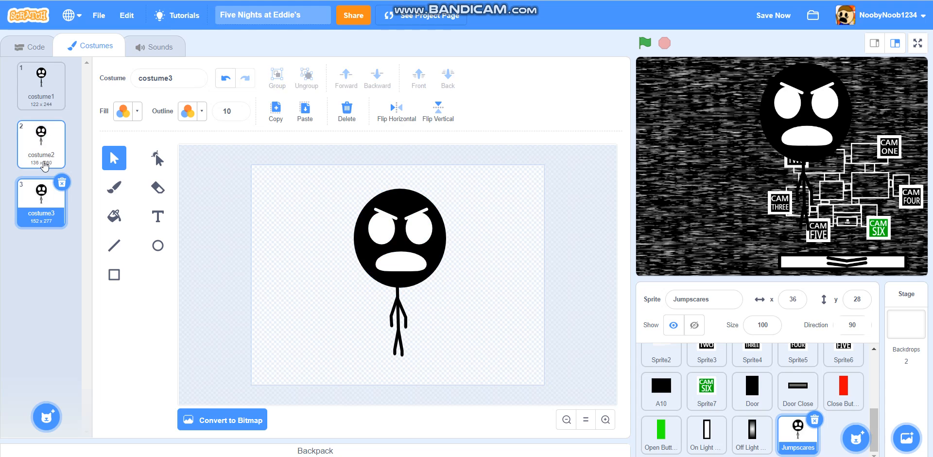
pyautogui.click(41, 85)
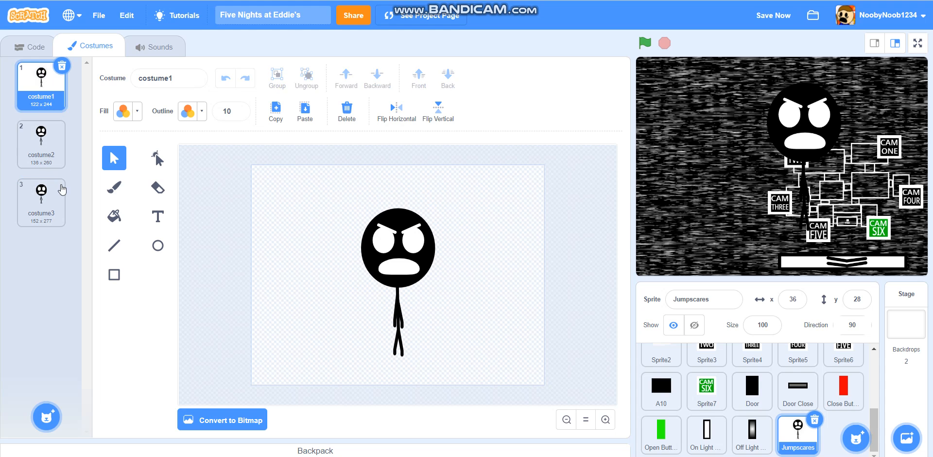
pyautogui.click(41, 202)
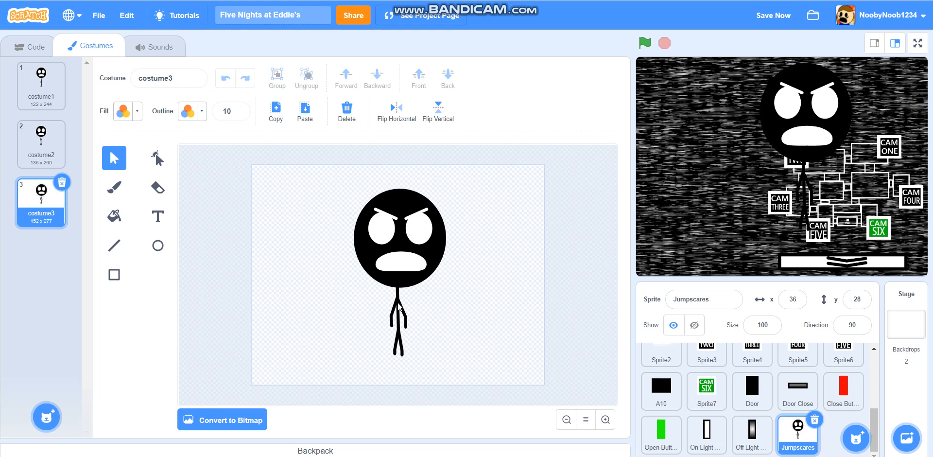
pyautogui.click(158, 157)
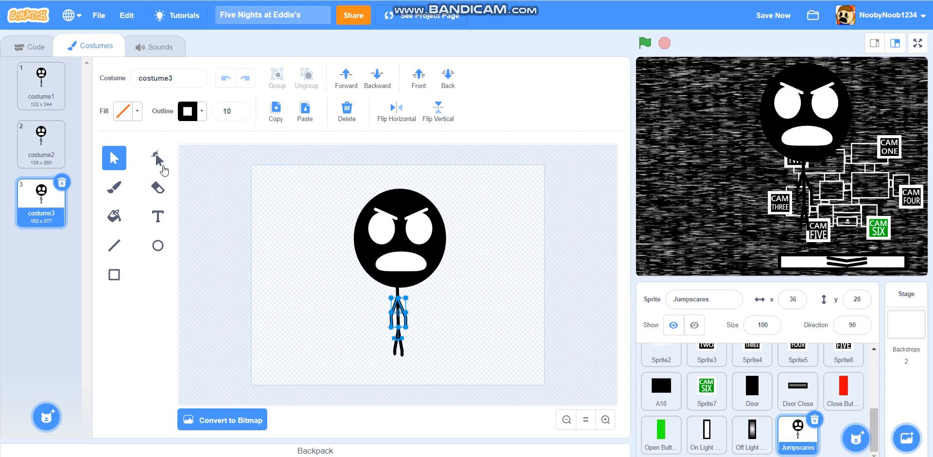
pyautogui.click(158, 157)
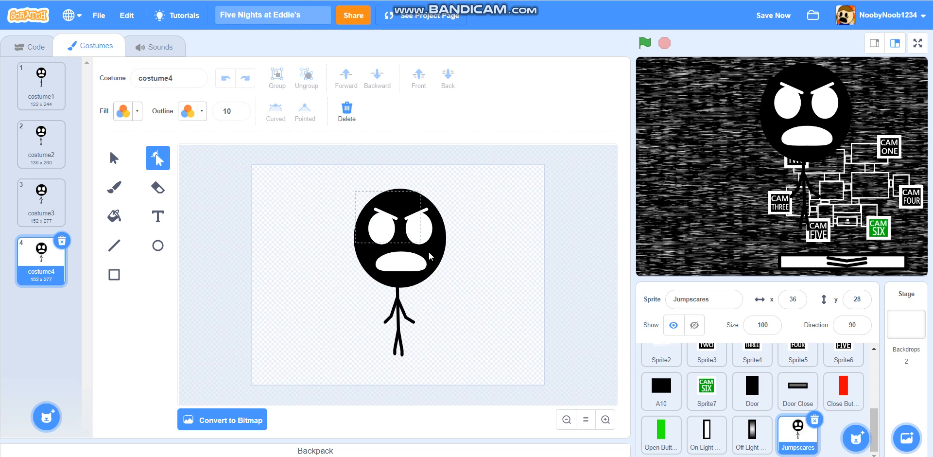
# Enlarge costume4's head further and pull its arms straight out sideways, comparing with costume3
pyautogui.click(113, 157)
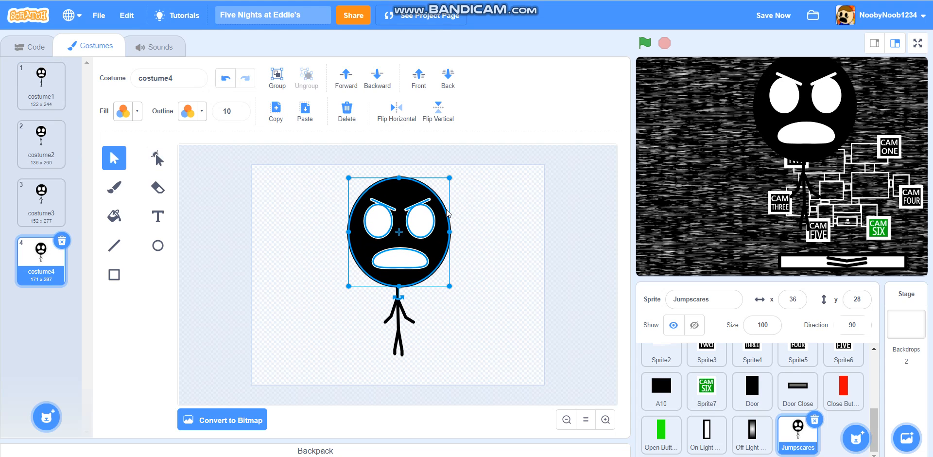
pyautogui.click(41, 202)
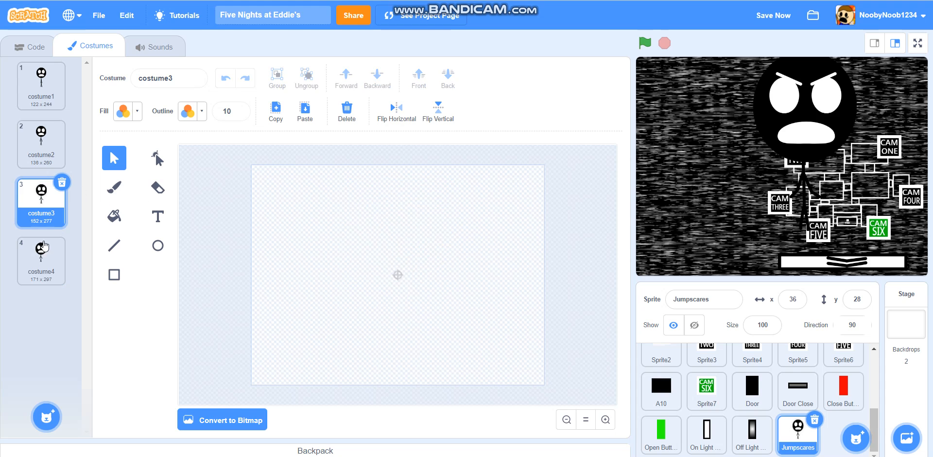
pyautogui.click(40, 260)
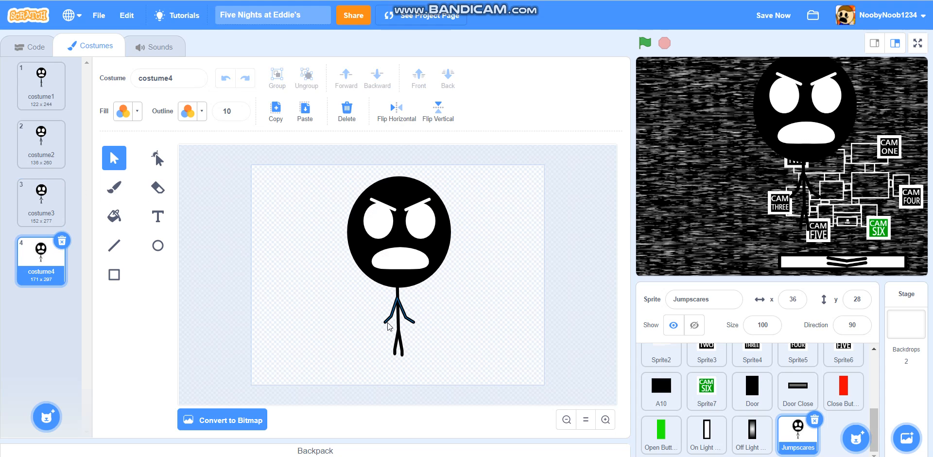
pyautogui.click(157, 157)
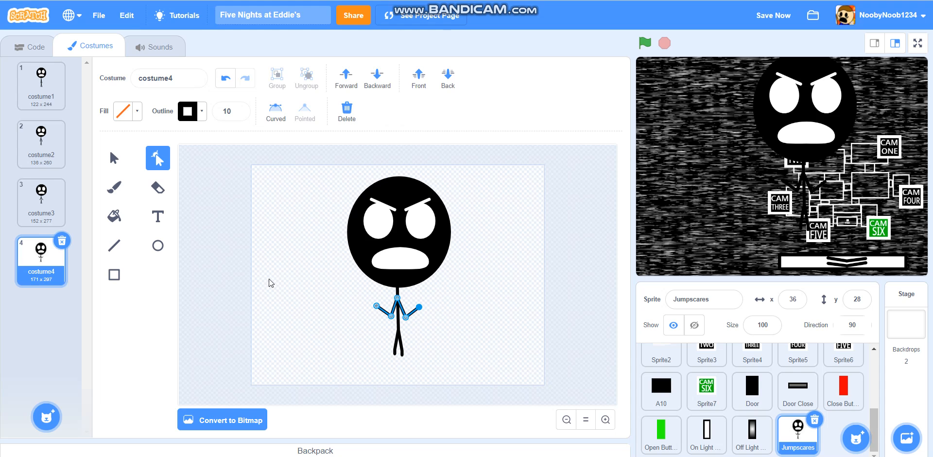
pyautogui.click(40, 202)
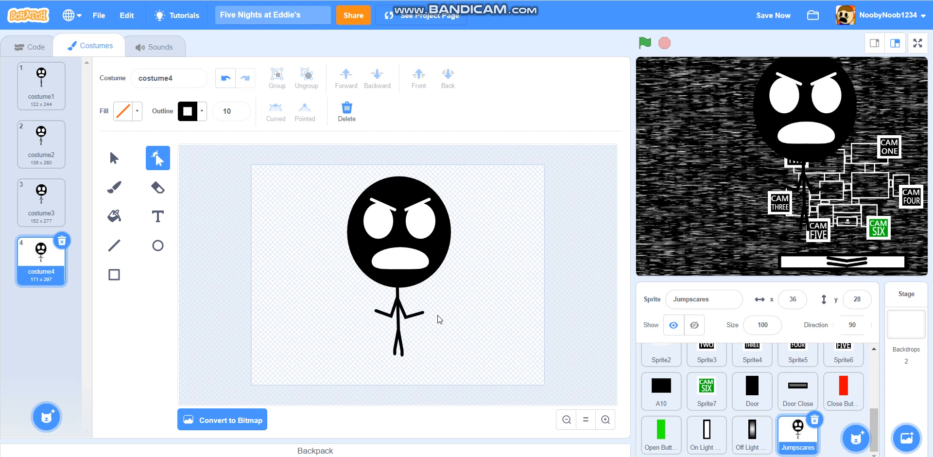
pyautogui.click(41, 199)
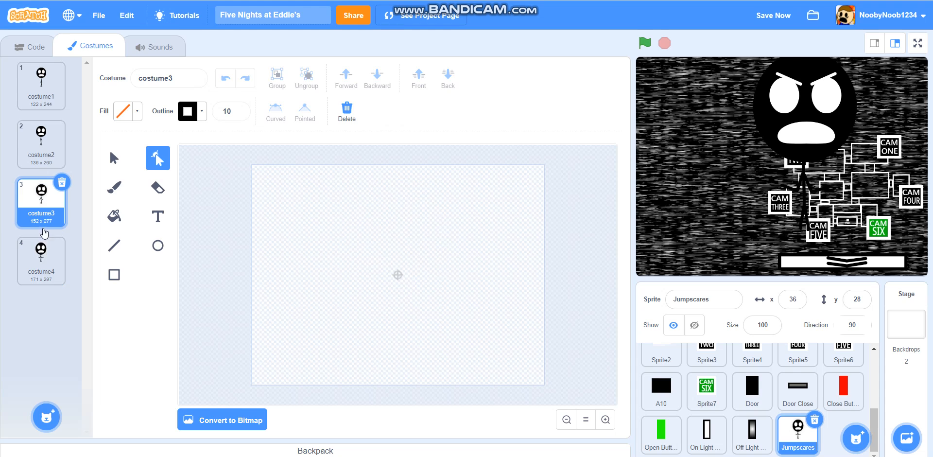
# Duplicate the last costume repeatedly, bending the arms upward a little more in each copy
pyautogui.rightClick(41, 256)
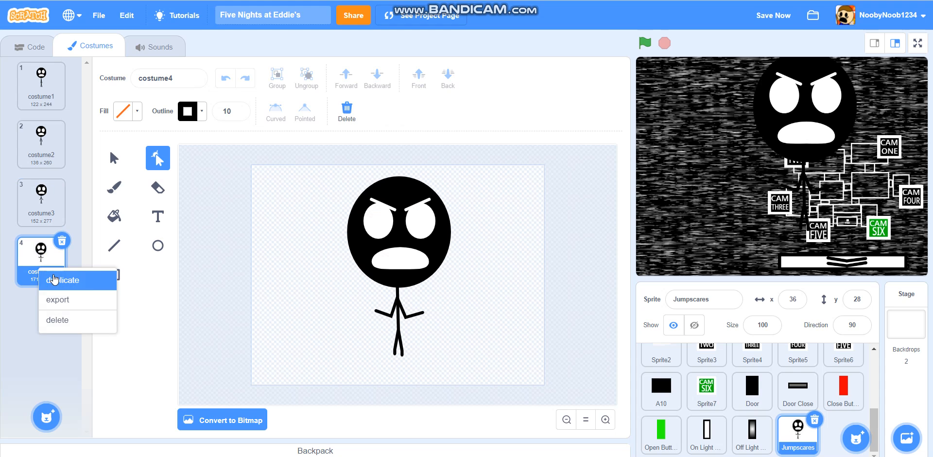
pyautogui.click(61, 279)
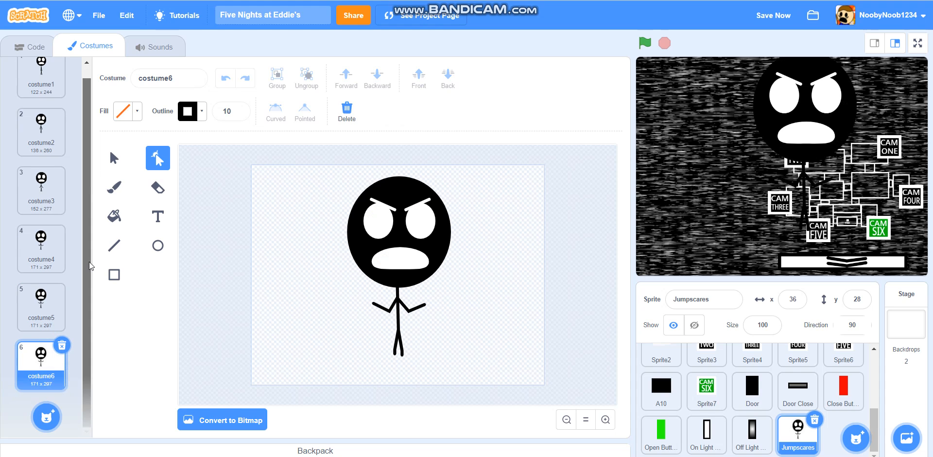
pyautogui.click(398, 304)
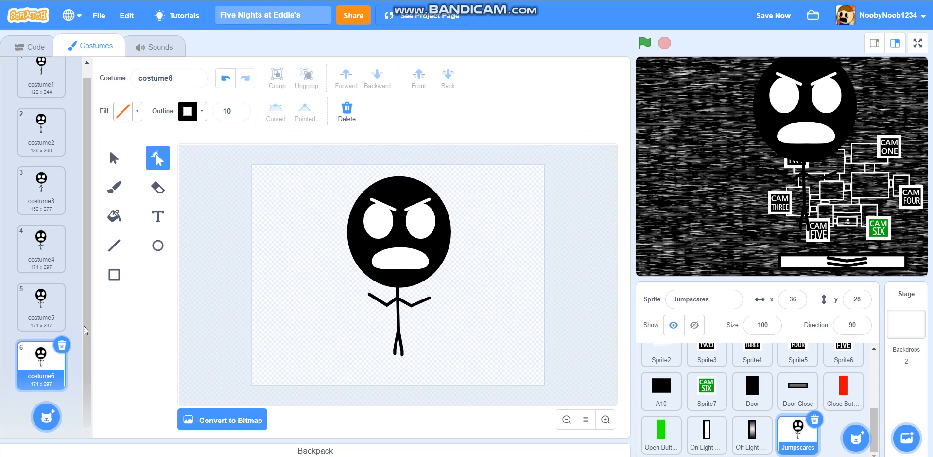
pyautogui.rightClick(39, 363)
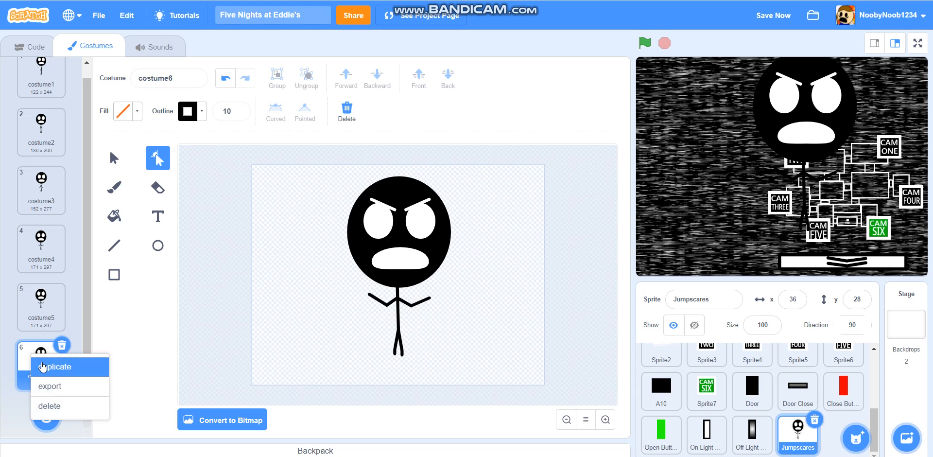
pyautogui.click(57, 367)
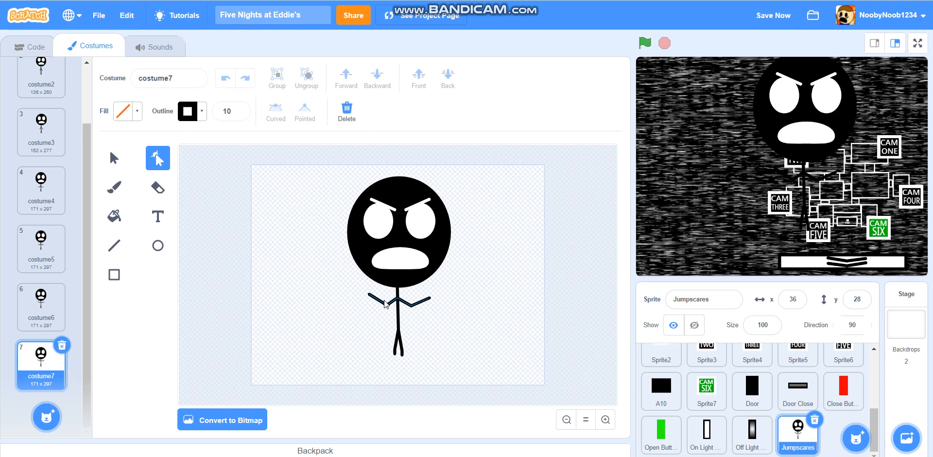
pyautogui.click(386, 303)
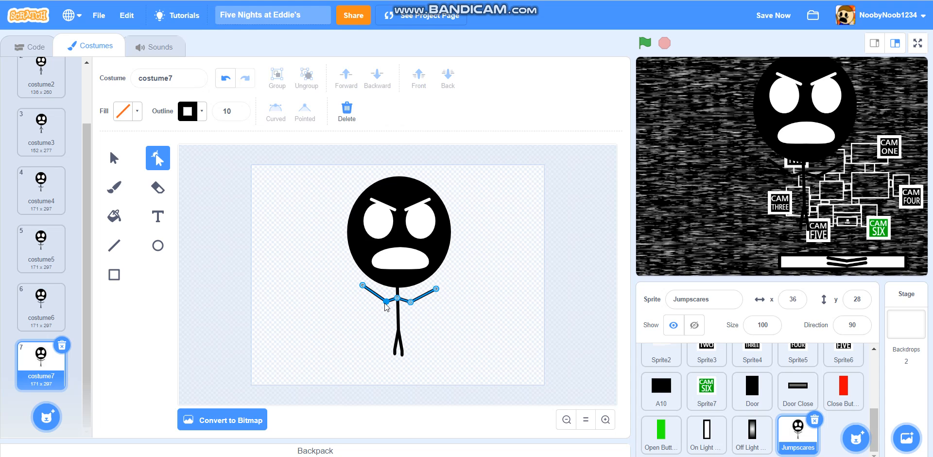
# Save, then raise the arm tips higher in the seventh and eighth costumes
pyautogui.click(772, 15)
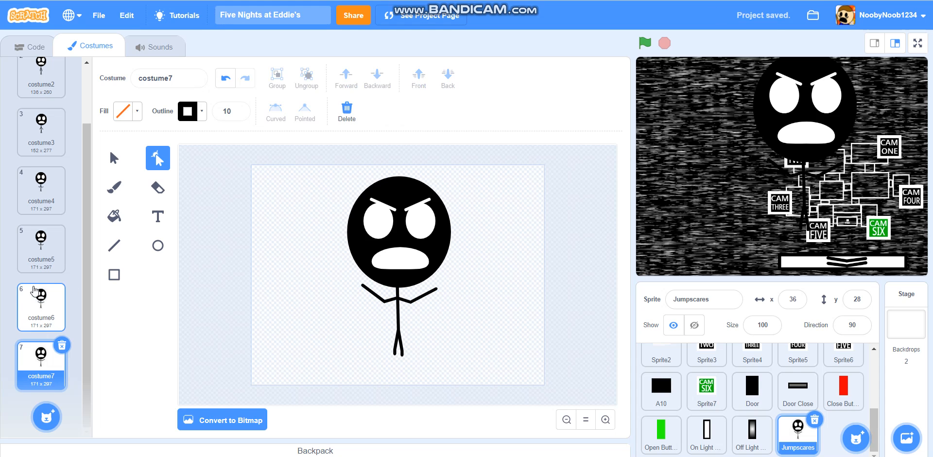
pyautogui.click(346, 109)
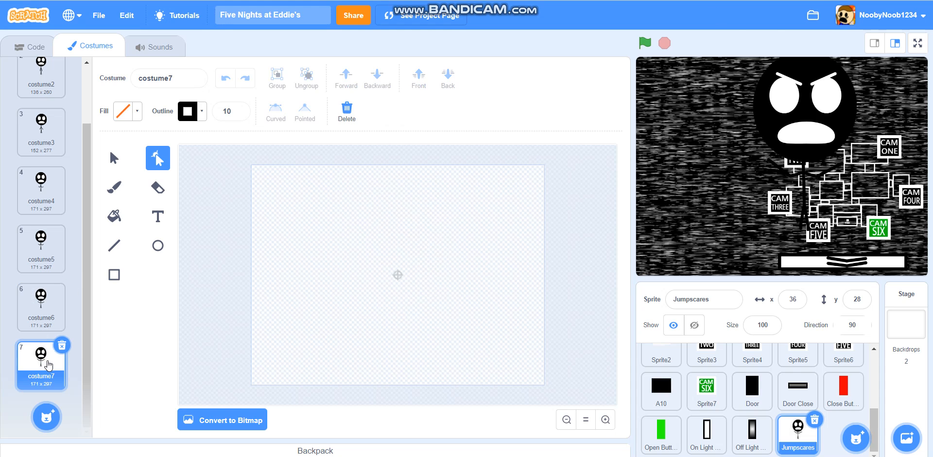
pyautogui.click(40, 364)
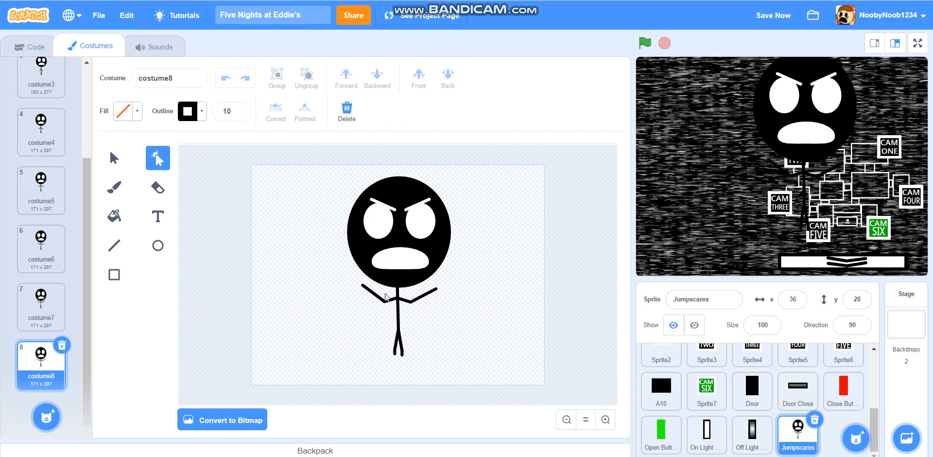
pyautogui.click(396, 298)
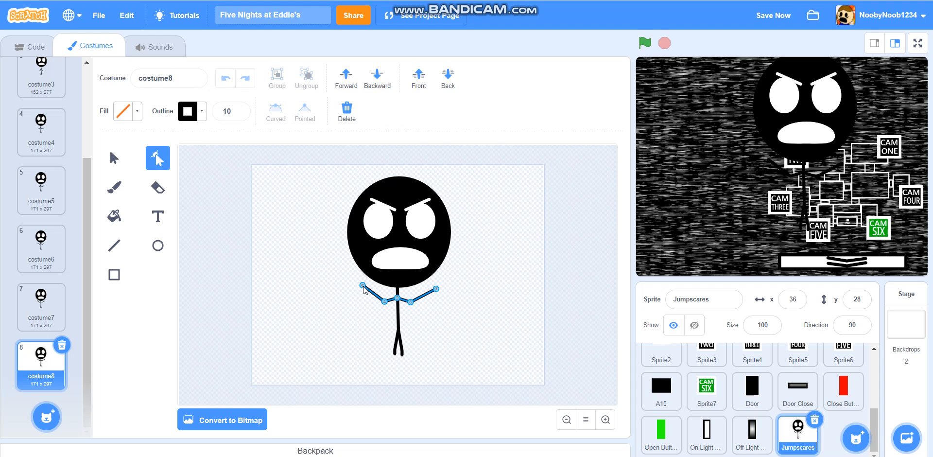
pyautogui.moveTo(364, 285); pyautogui.dragTo(440, 289)
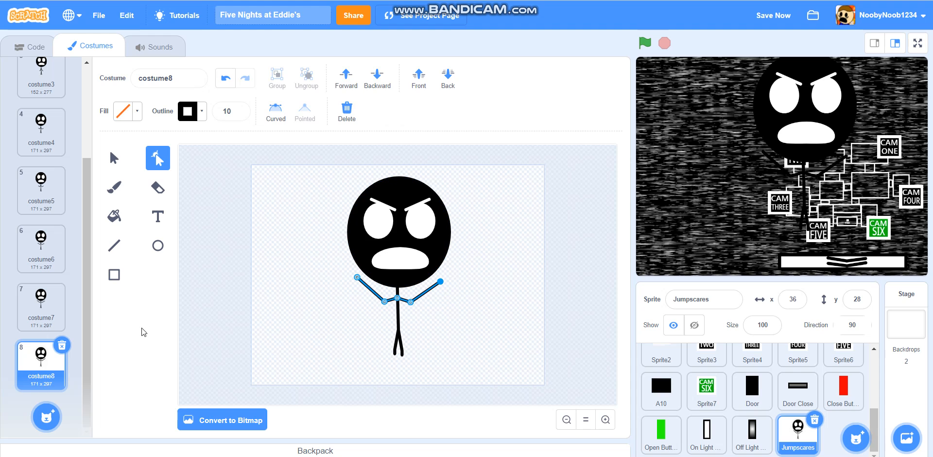
pyautogui.moveTo(28, 346)
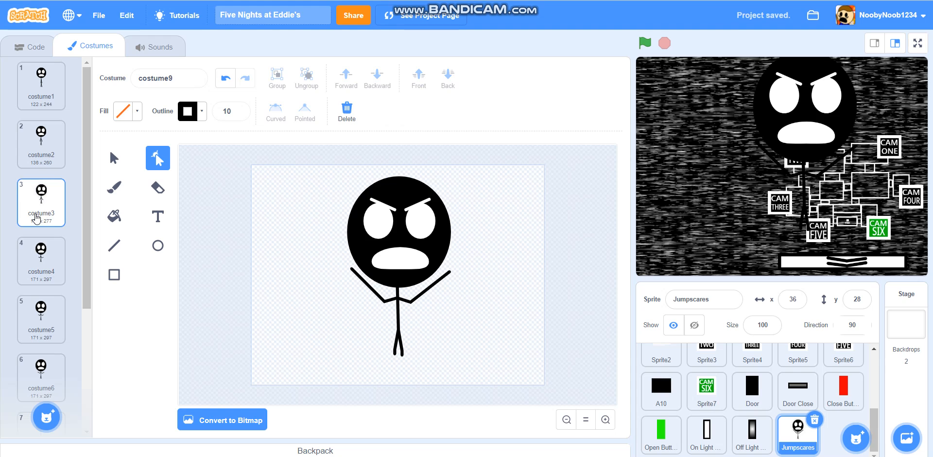
pyautogui.click(41, 85)
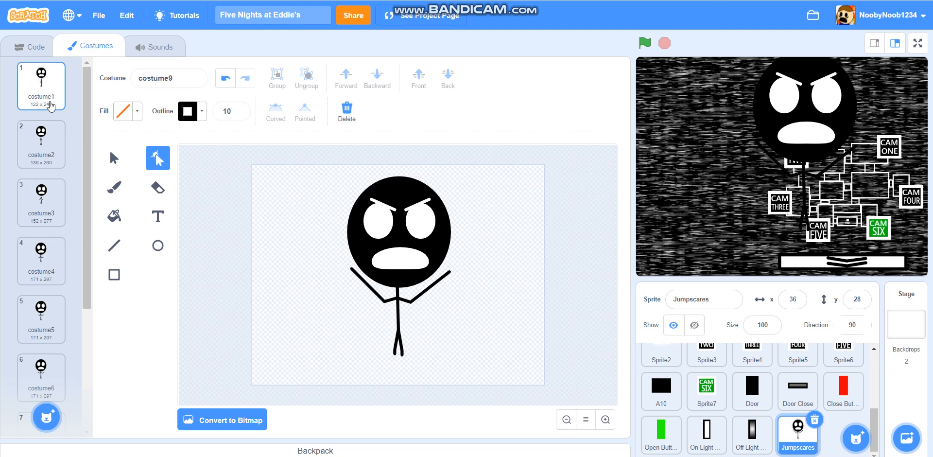
pyautogui.click(41, 142)
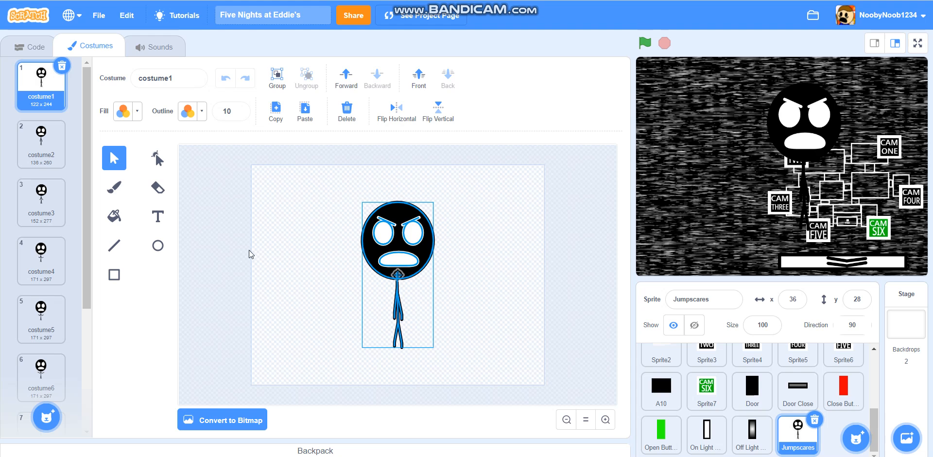
pyautogui.click(41, 143)
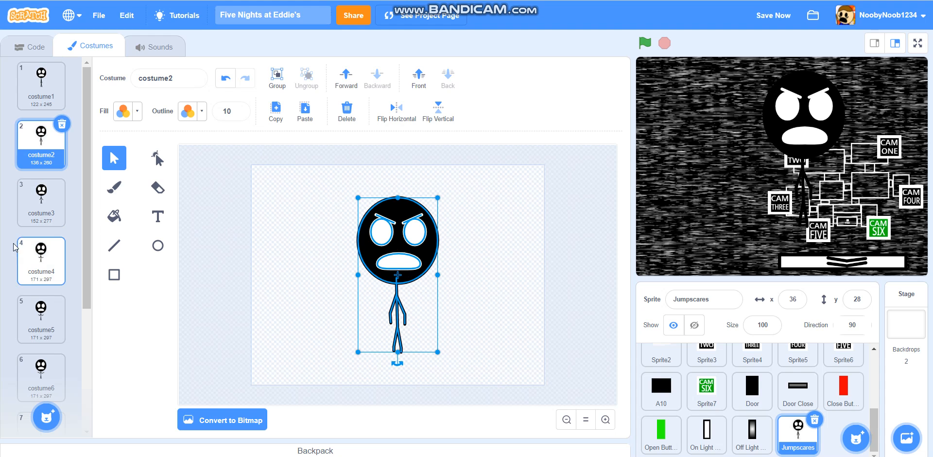
pyautogui.click(41, 202)
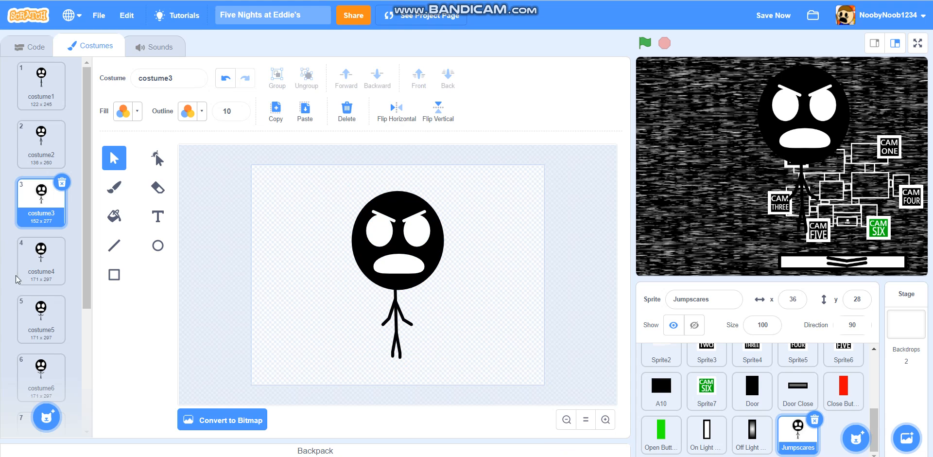
pyautogui.click(41, 260)
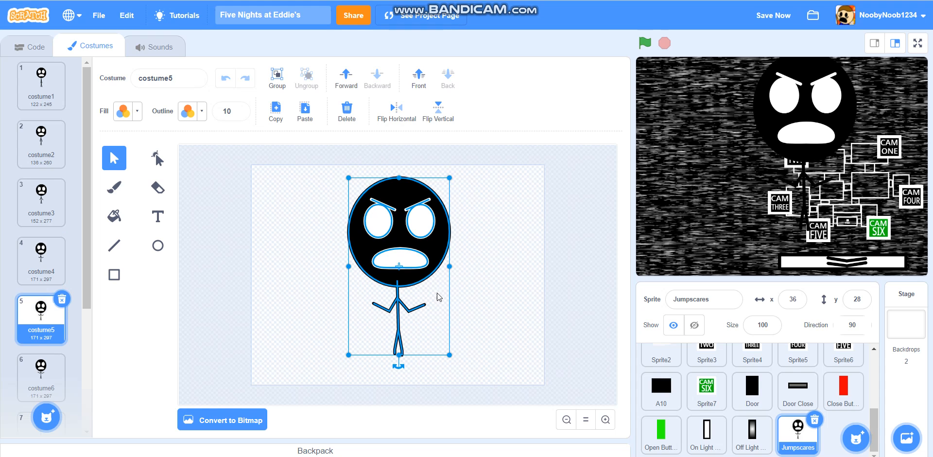
pyautogui.click(514, 300)
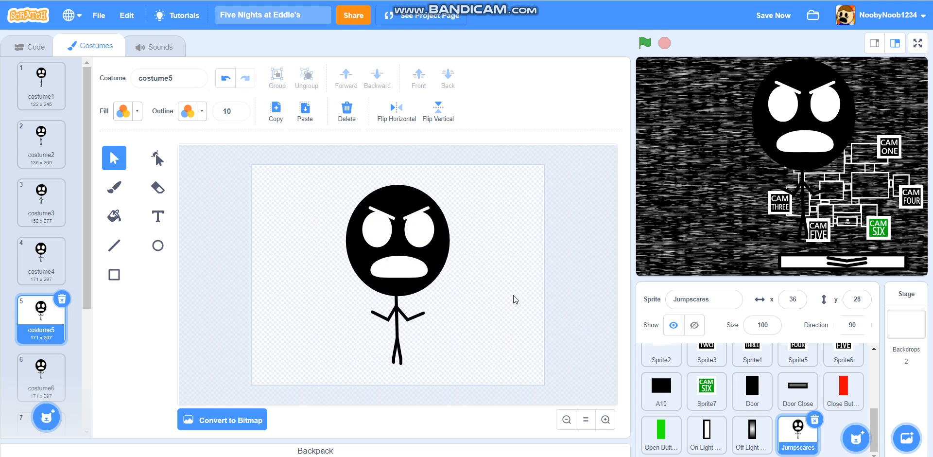
pyautogui.moveTo(126, 208)
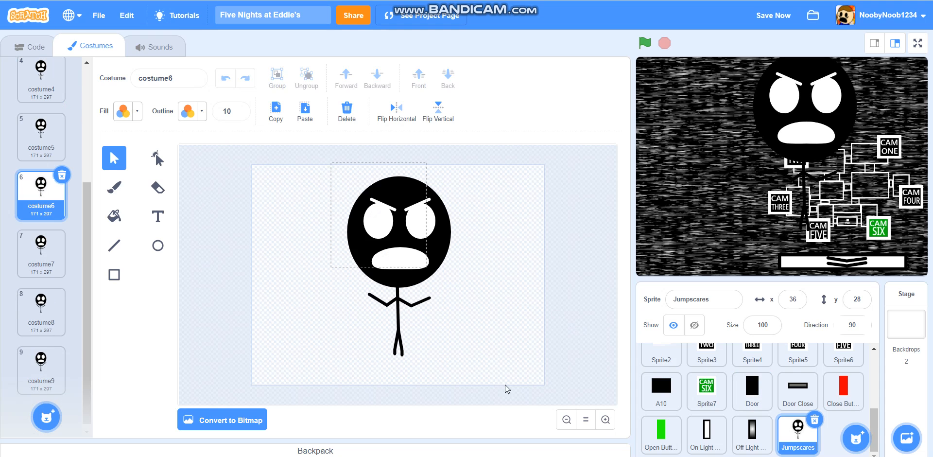
pyautogui.click(396, 244)
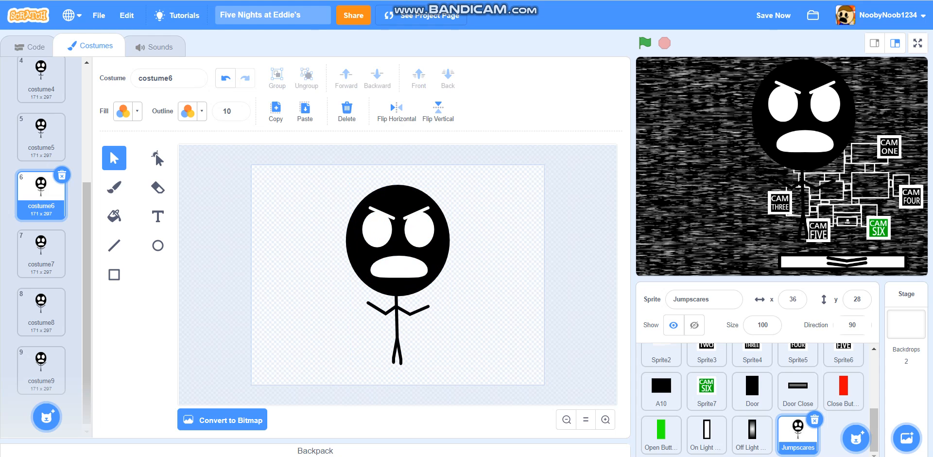
# Enlarge and reposition the figure in costumes 3 and 4, each bigger than the last
pyautogui.click(41, 365)
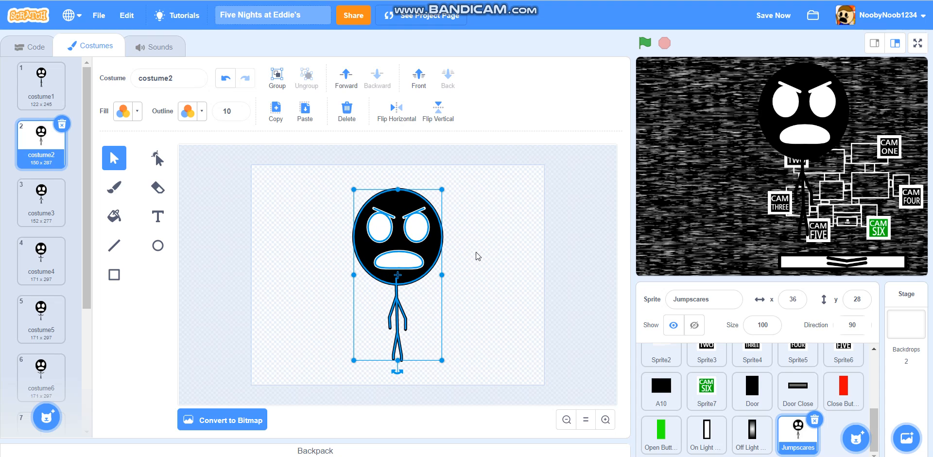
pyautogui.click(40, 198)
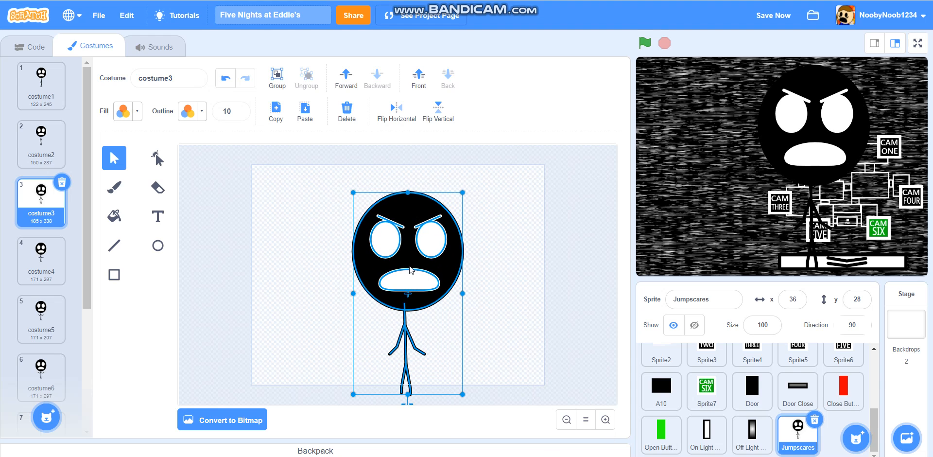
pyautogui.moveTo(409, 291); pyautogui.dragTo(396, 268)
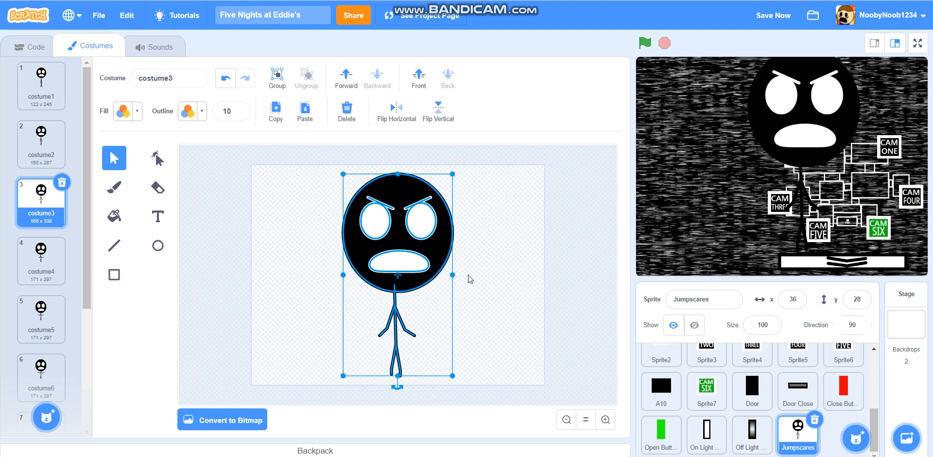
pyautogui.click(40, 260)
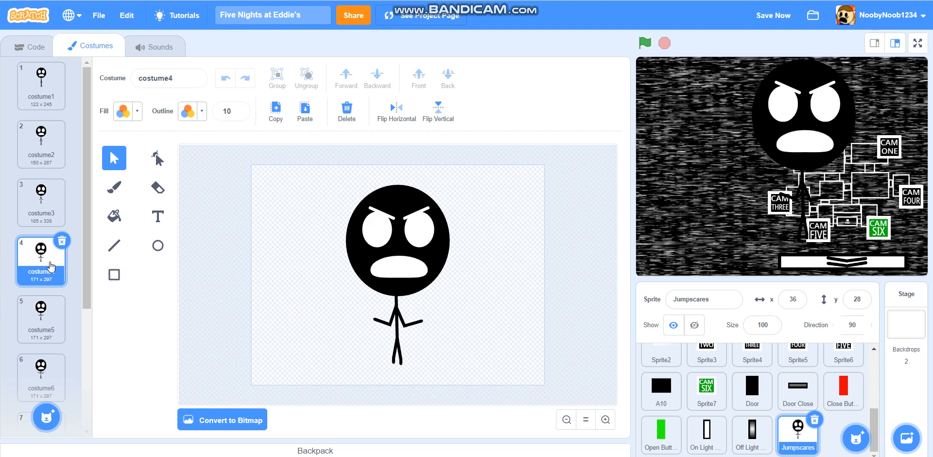
pyautogui.click(397, 238)
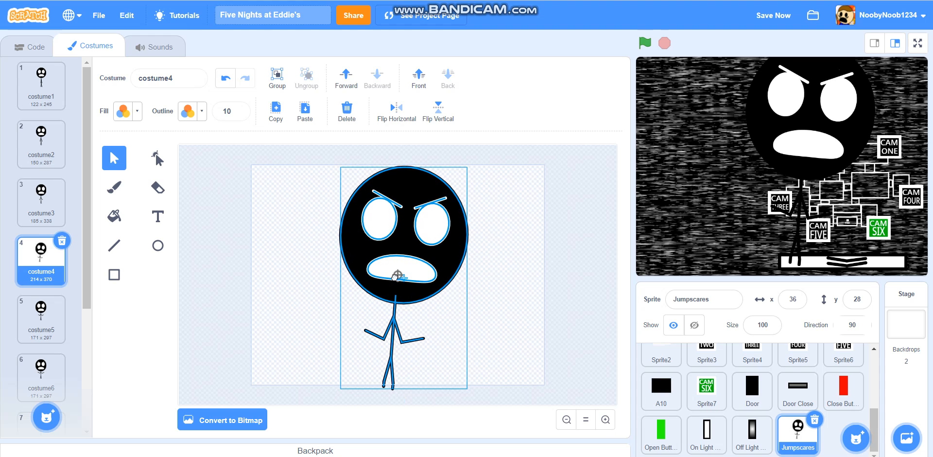
pyautogui.click(490, 261)
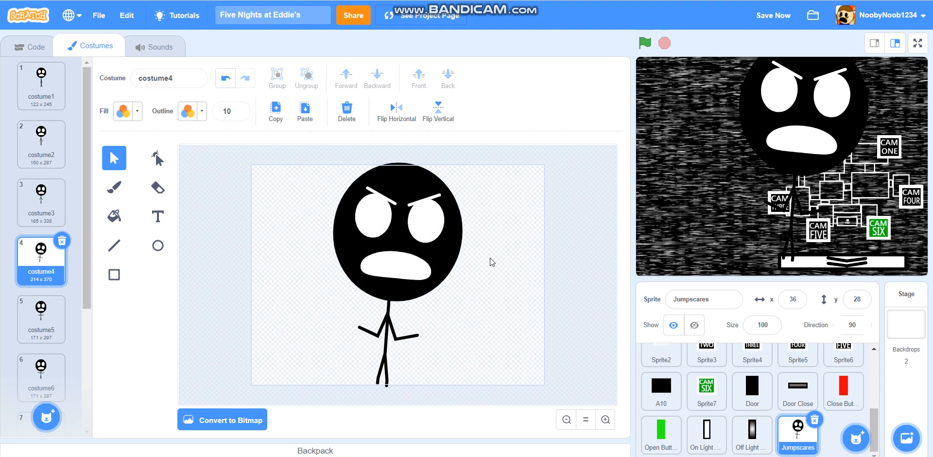
# Enlarge costume5's figure larger still, compare with costume4, and move on to the empty costume6
pyautogui.click(41, 198)
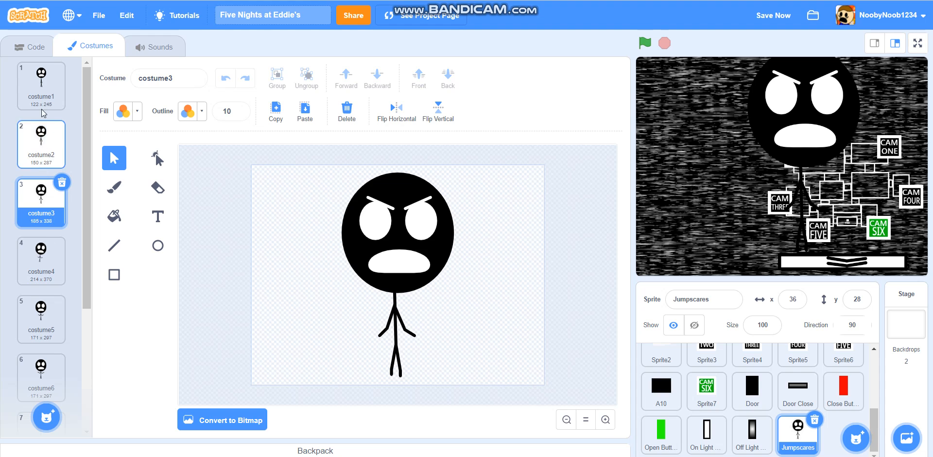
pyautogui.click(41, 144)
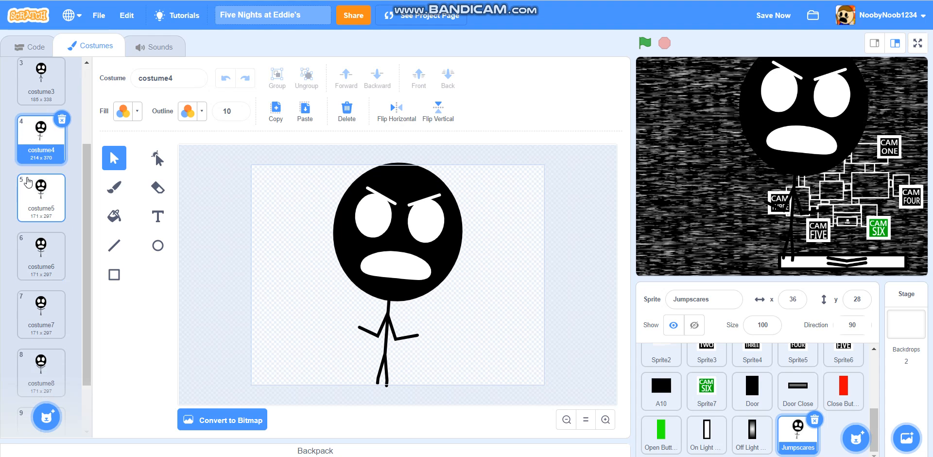
pyautogui.click(41, 197)
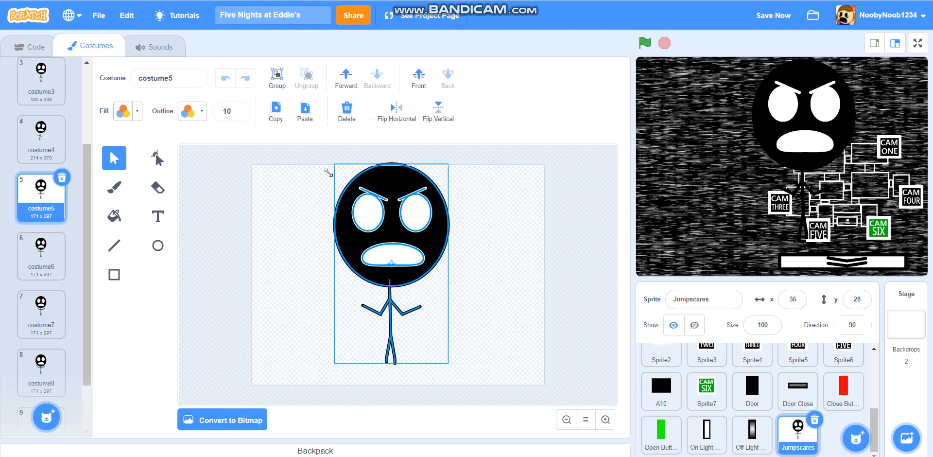
pyautogui.moveTo(327, 172); pyautogui.dragTo(467, 376)
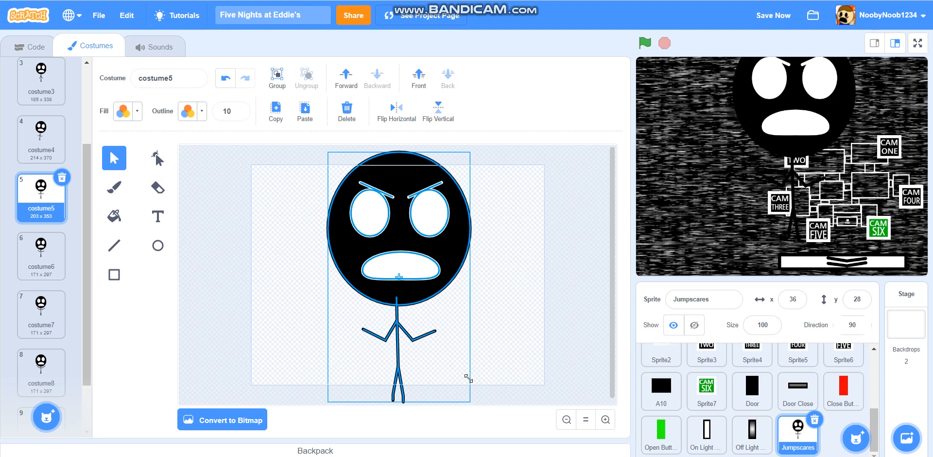
pyautogui.click(41, 138)
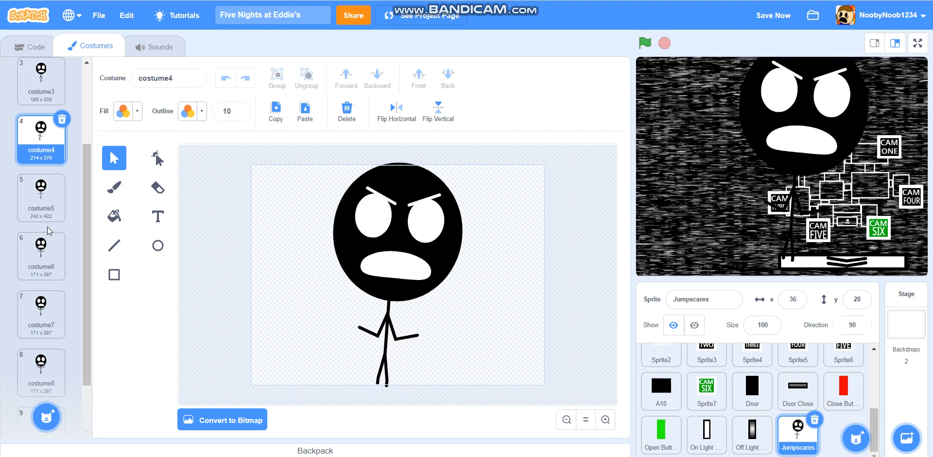
pyautogui.click(40, 198)
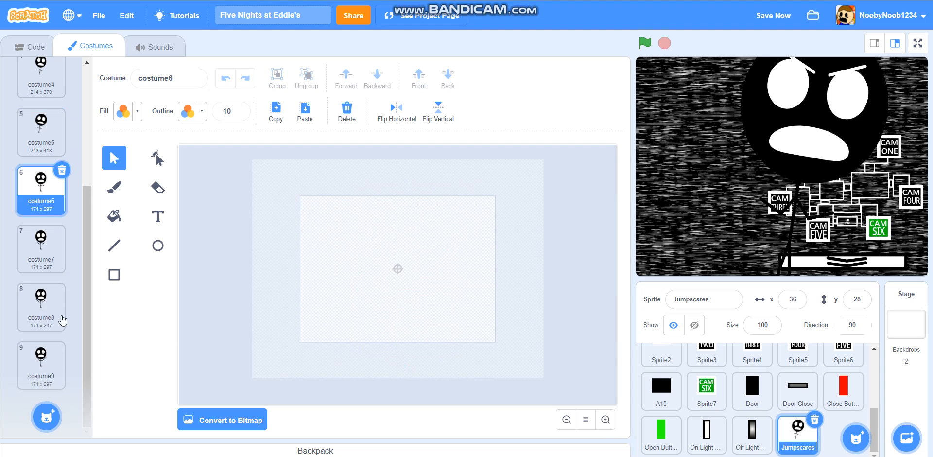
# Paste the large tilted angry stick figure into the empty costume6 and select it for reshaping
pyautogui.click(40, 365)
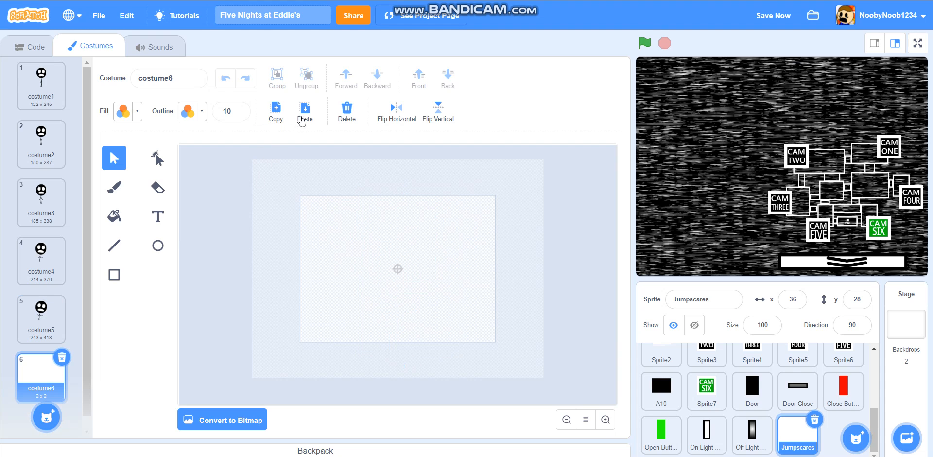
pyautogui.click(304, 111)
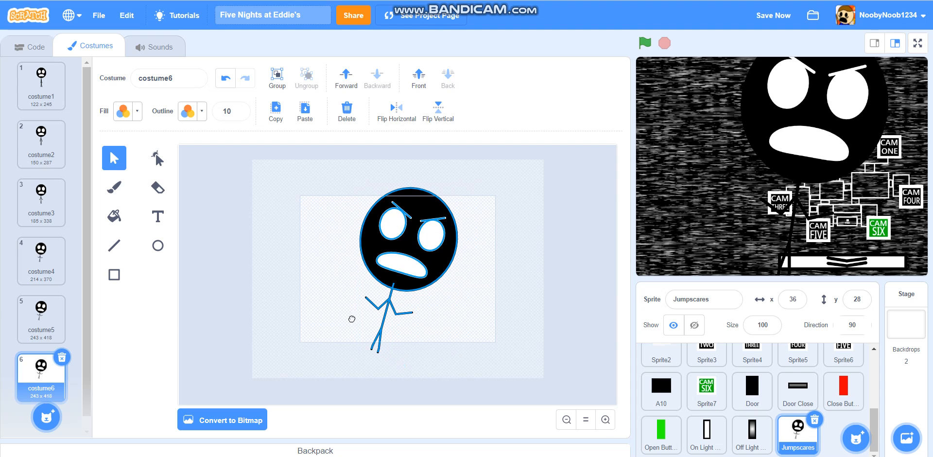
pyautogui.click(157, 158)
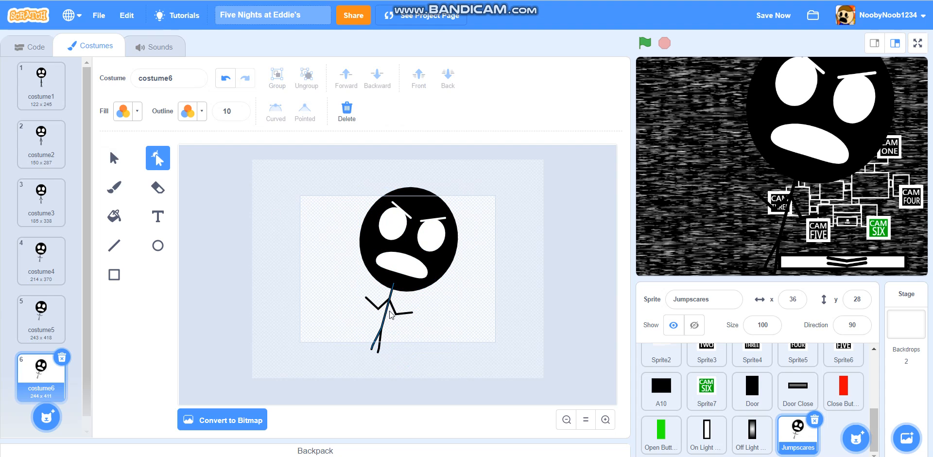
pyautogui.click(389, 303)
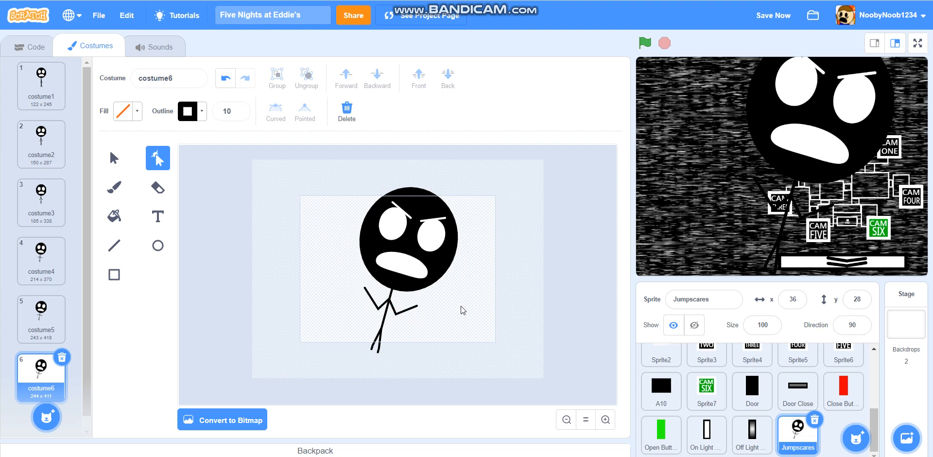
pyautogui.moveTo(762, 23)
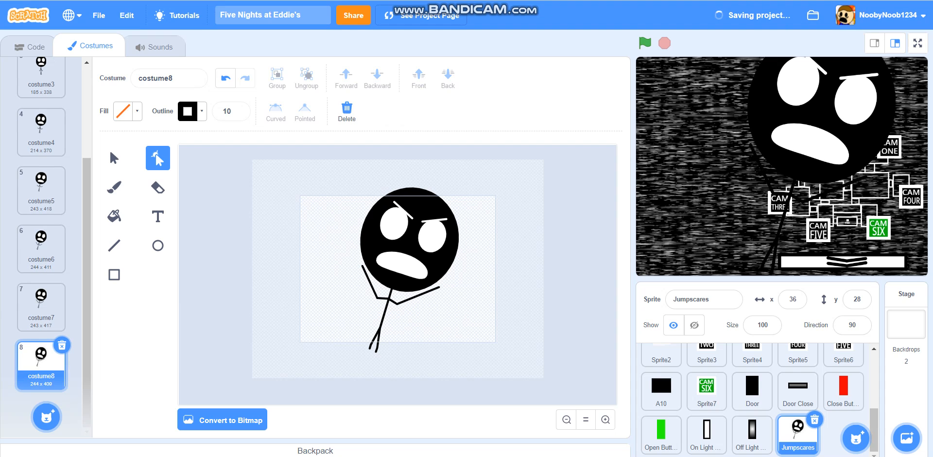
pyautogui.moveTo(250, 284)
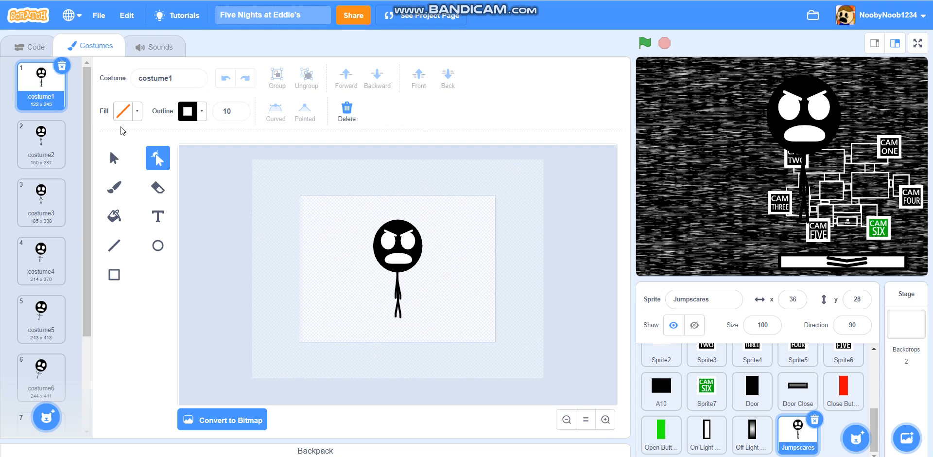
# Paste the white background rectangle into costume5 and send it behind the figure
pyautogui.click(124, 111)
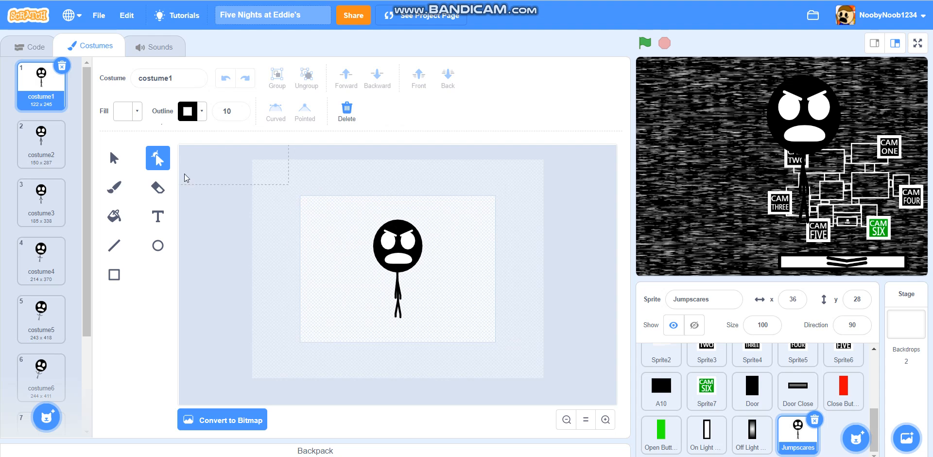
pyautogui.click(112, 274)
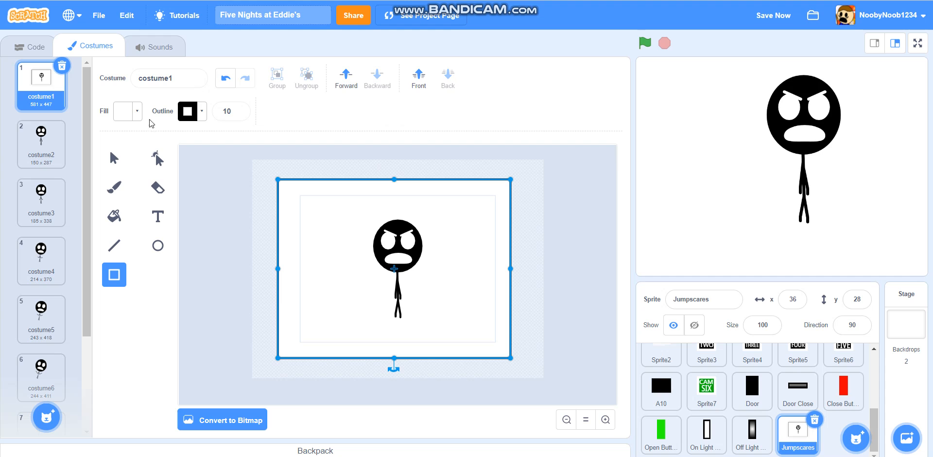
pyautogui.click(113, 157)
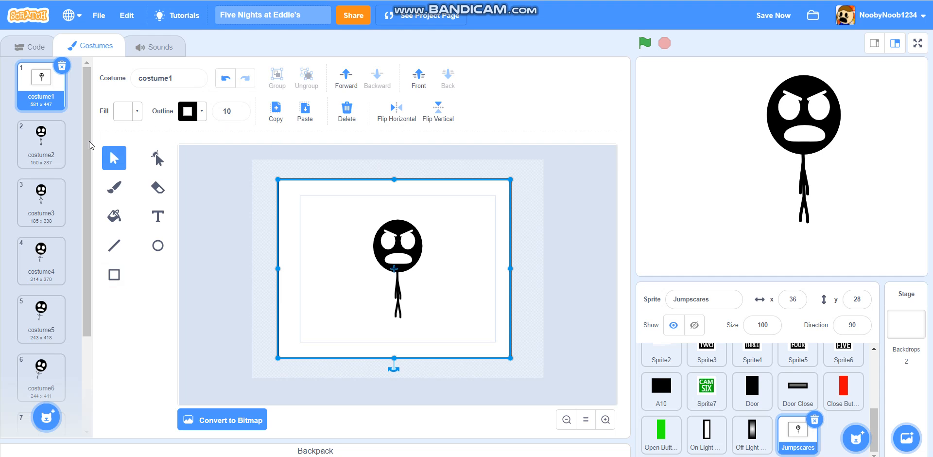
pyautogui.click(40, 196)
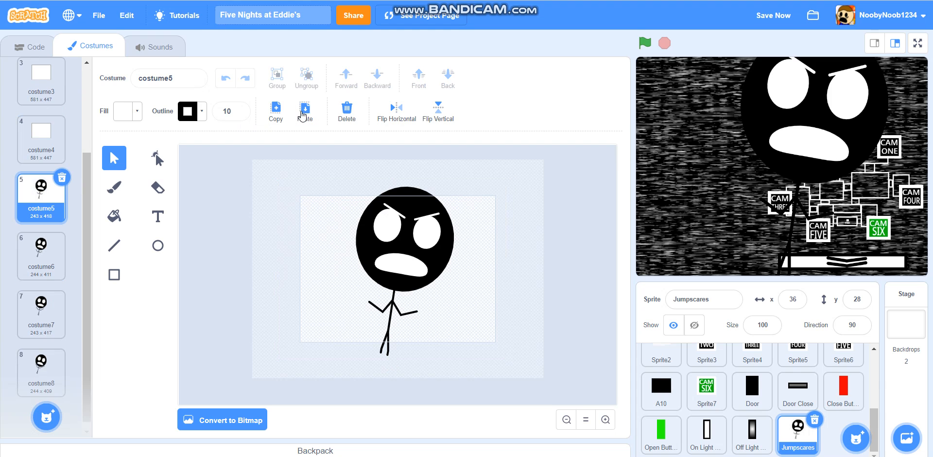
pyautogui.click(304, 111)
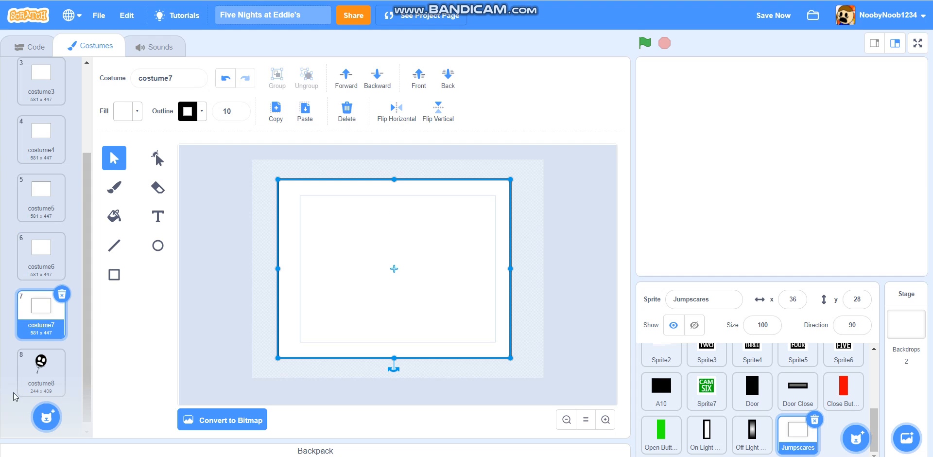
# Save, review costumes 8 and 5, and switch to the Jumpscares sprite's Code tab
pyautogui.click(41, 369)
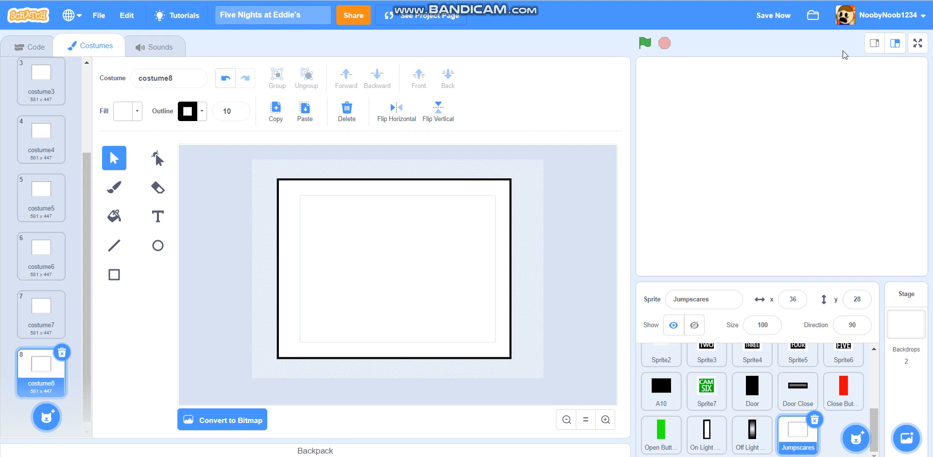
pyautogui.click(772, 15)
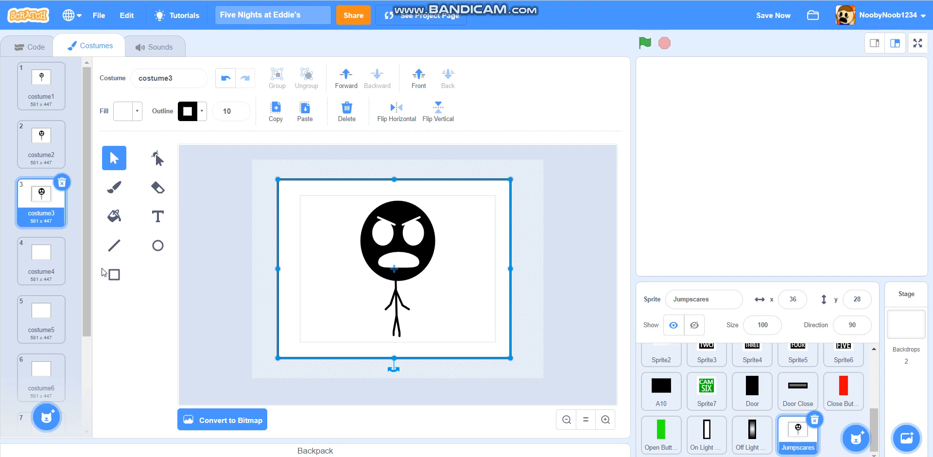
pyautogui.click(40, 259)
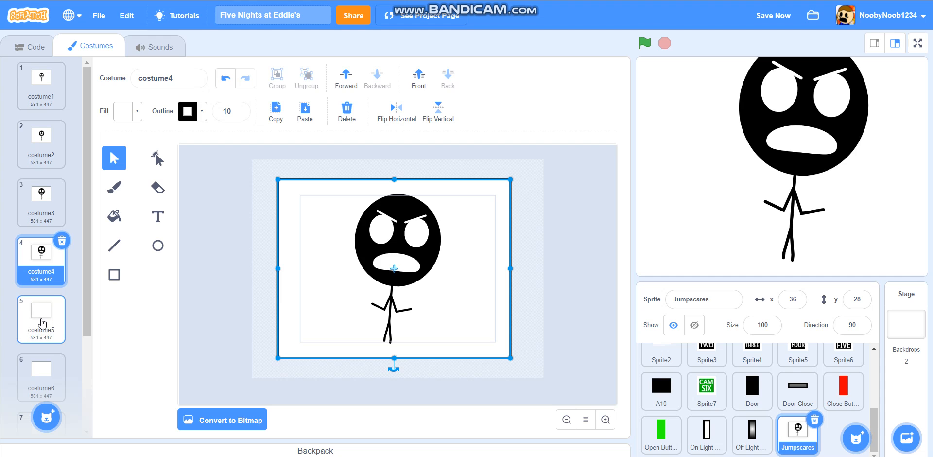
pyautogui.click(41, 319)
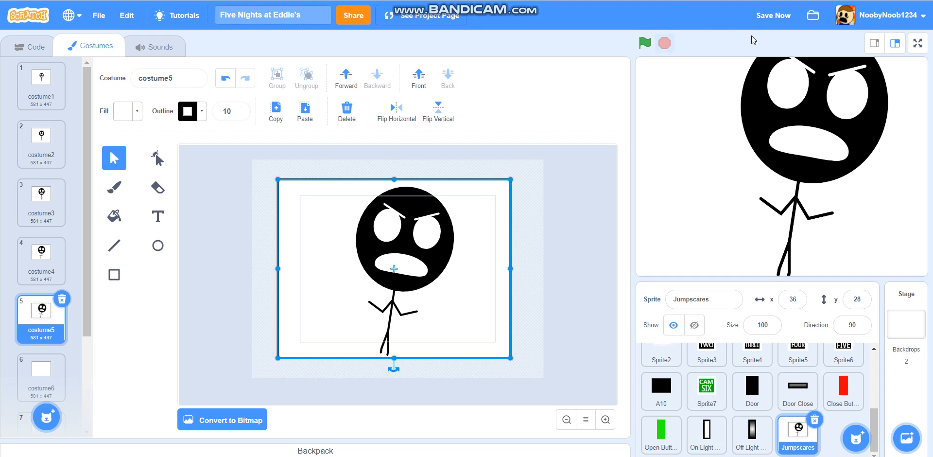
pyautogui.click(28, 45)
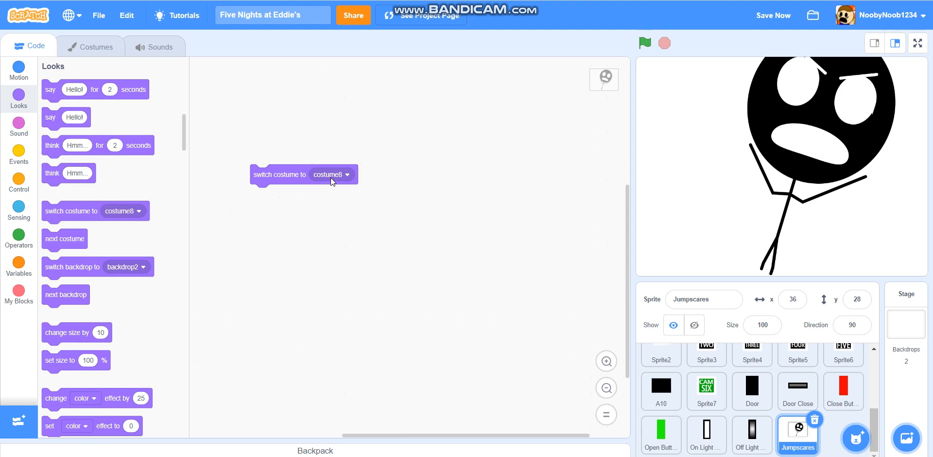
# Add switch costume to costume1 with a repeat 7 loop containing wait 0.01 seconds
pyautogui.click(19, 182)
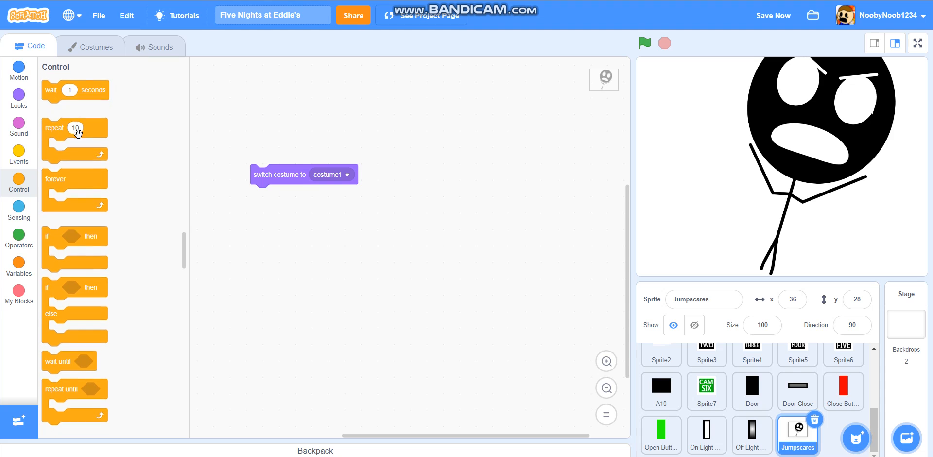
pyautogui.moveTo(75, 128); pyautogui.dragTo(261, 194)
pyautogui.write('7')
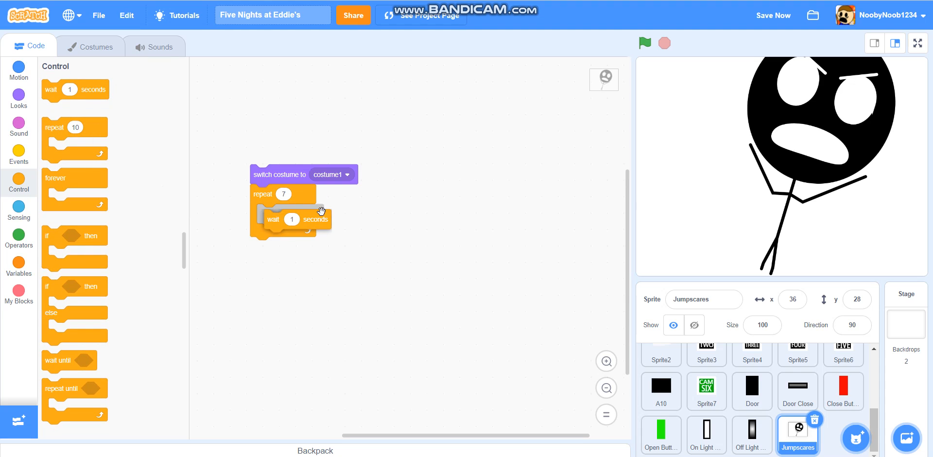
pyautogui.click(291, 214)
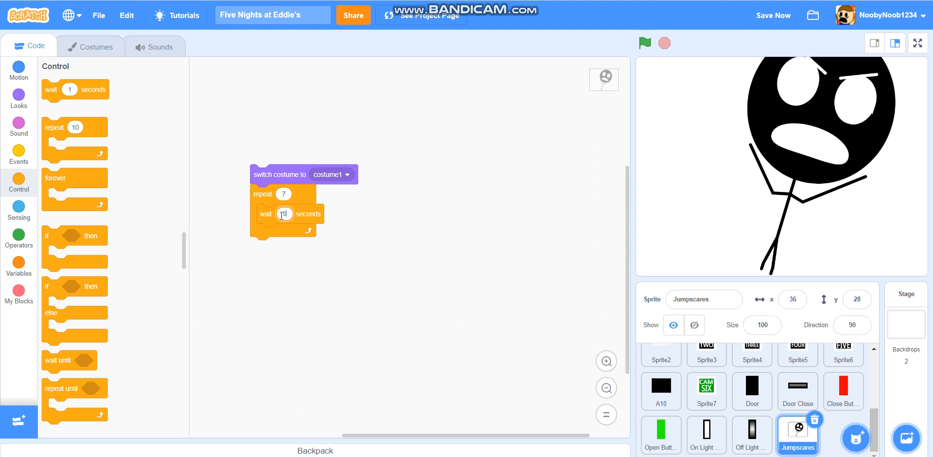
# Put a next costume block inside the loop, then detach the loop below the switch-costume block
pyautogui.click(18, 97)
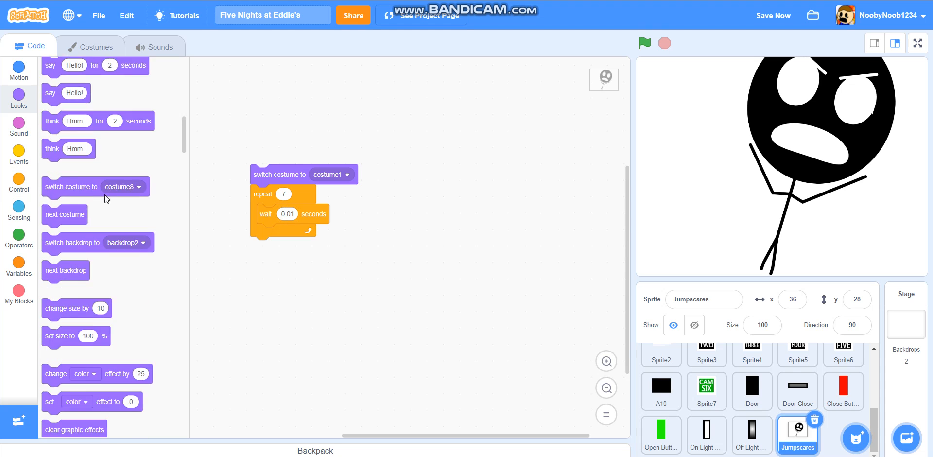
pyautogui.scroll(-3)
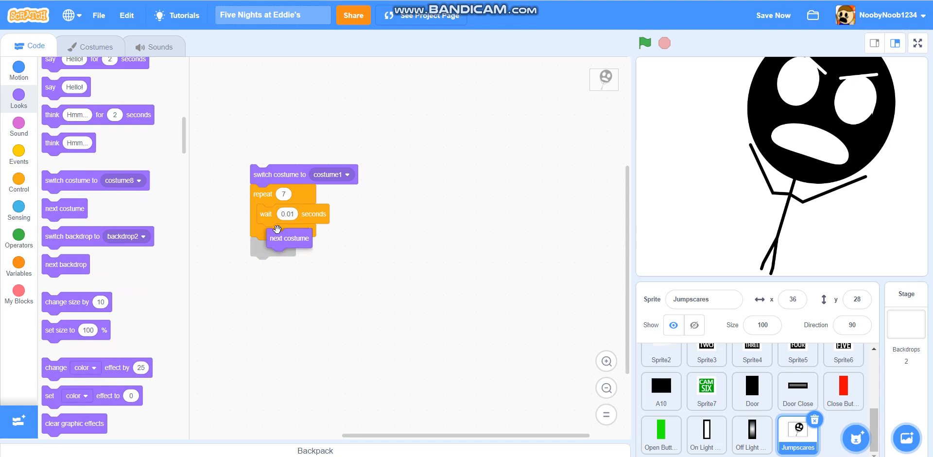
pyautogui.moveTo(289, 238); pyautogui.dragTo(279, 232)
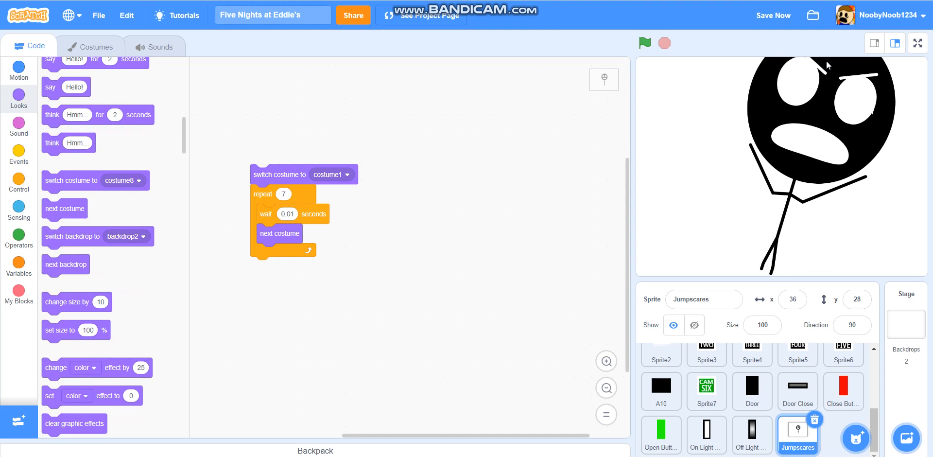
pyautogui.moveTo(249, 189)
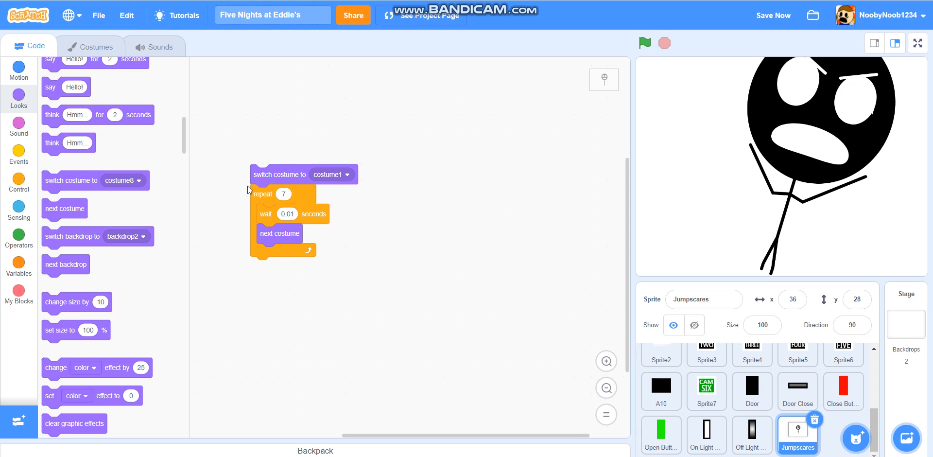
pyautogui.moveTo(262, 193); pyautogui.dragTo(285, 224)
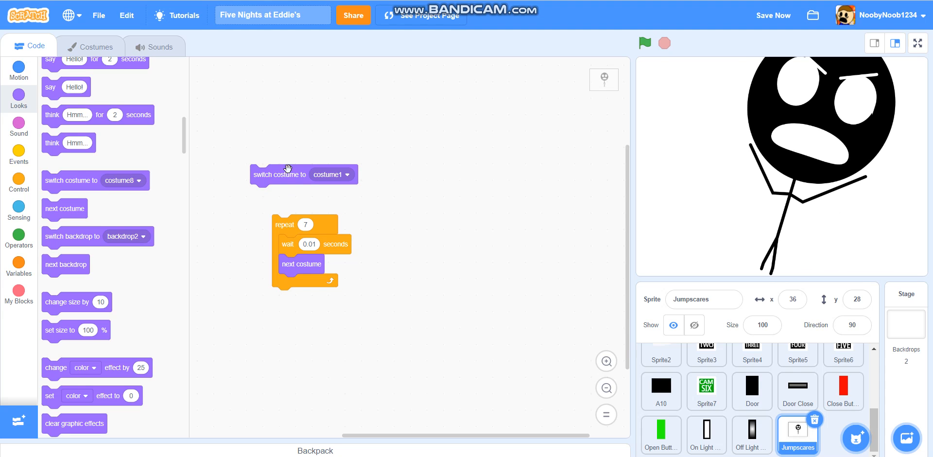
pyautogui.moveTo(289, 229)
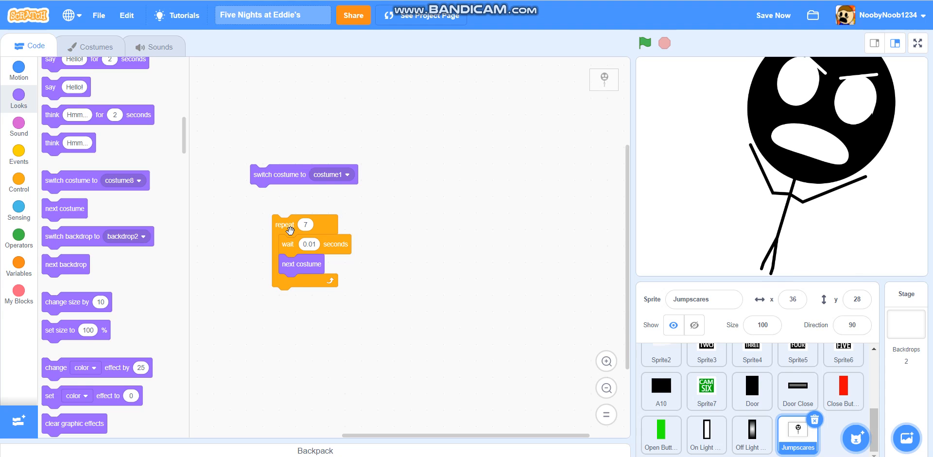
pyautogui.moveTo(656, 89)
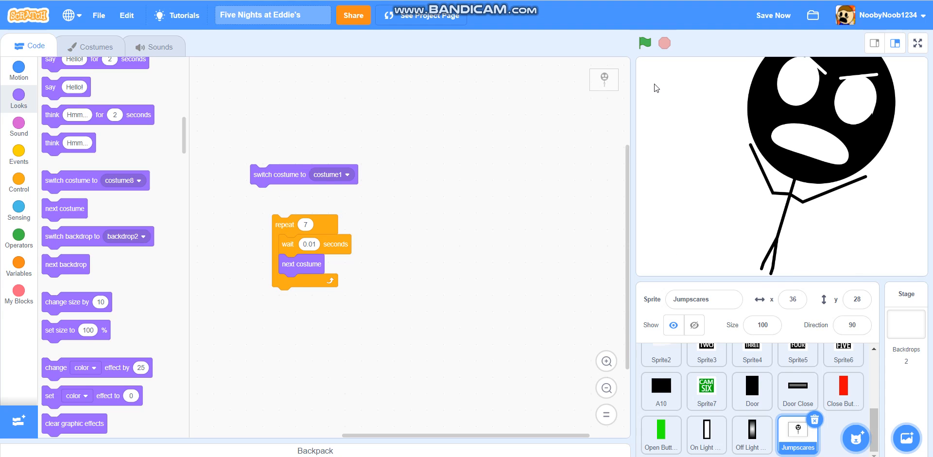
pyautogui.moveTo(712, 137)
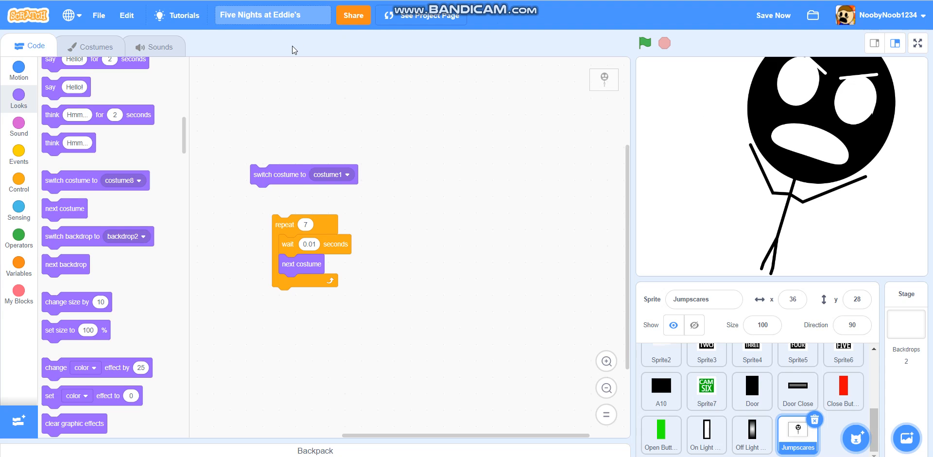
pyautogui.moveTo(679, 346)
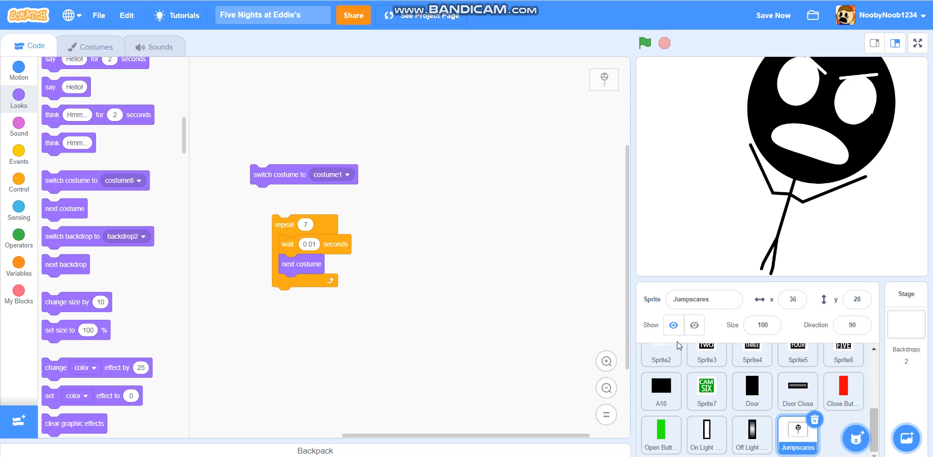
pyautogui.moveTo(696, 46)
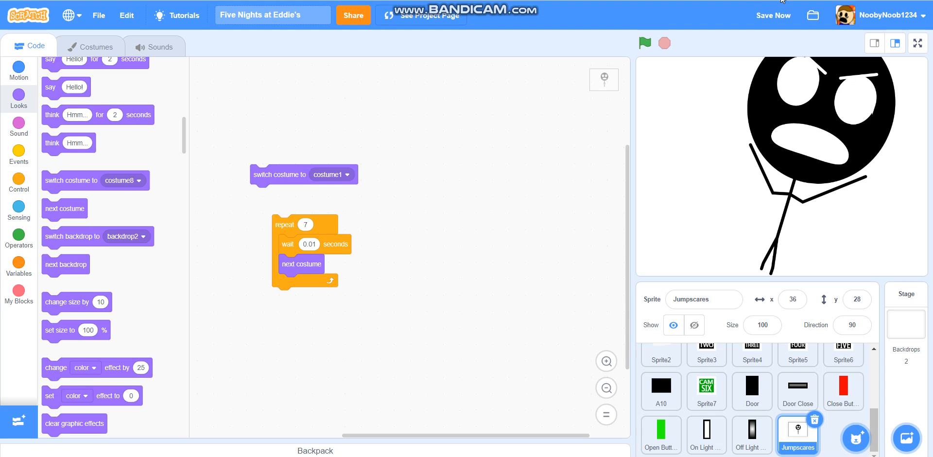
pyautogui.moveTo(763, 134)
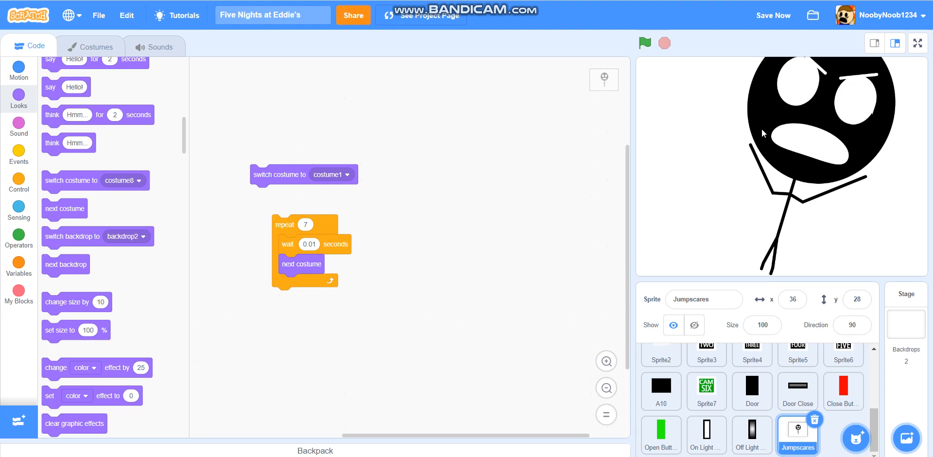
pyautogui.moveTo(858, 3)
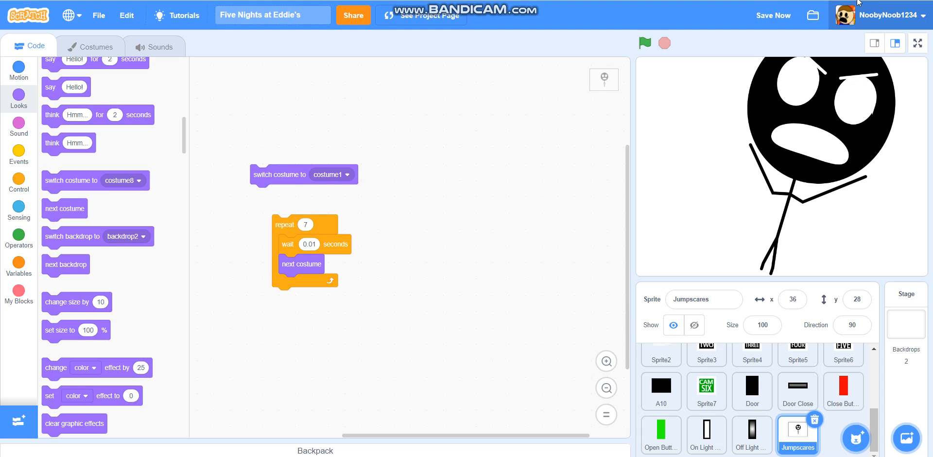